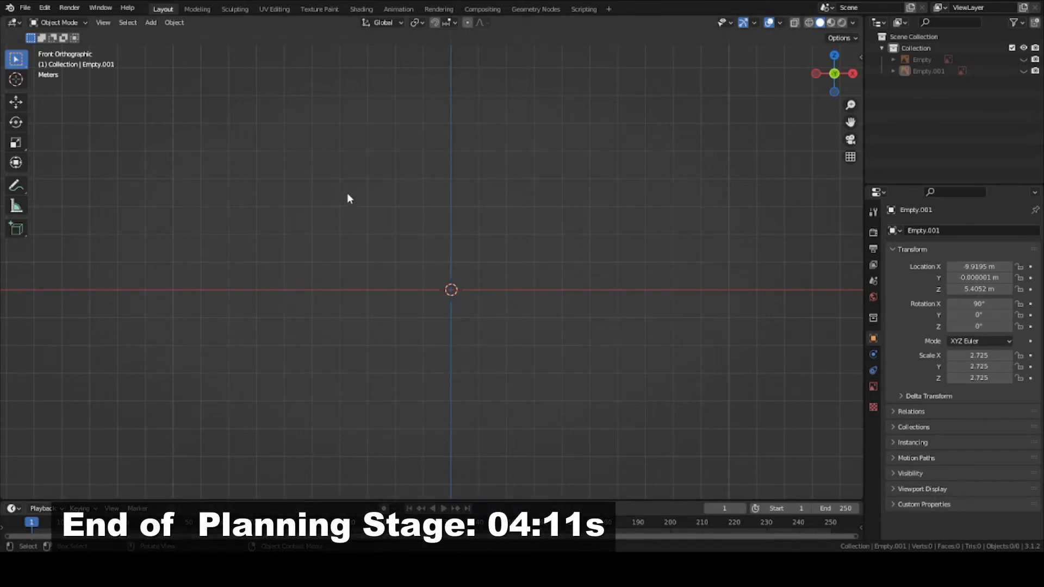
mouse_move(326, 340)
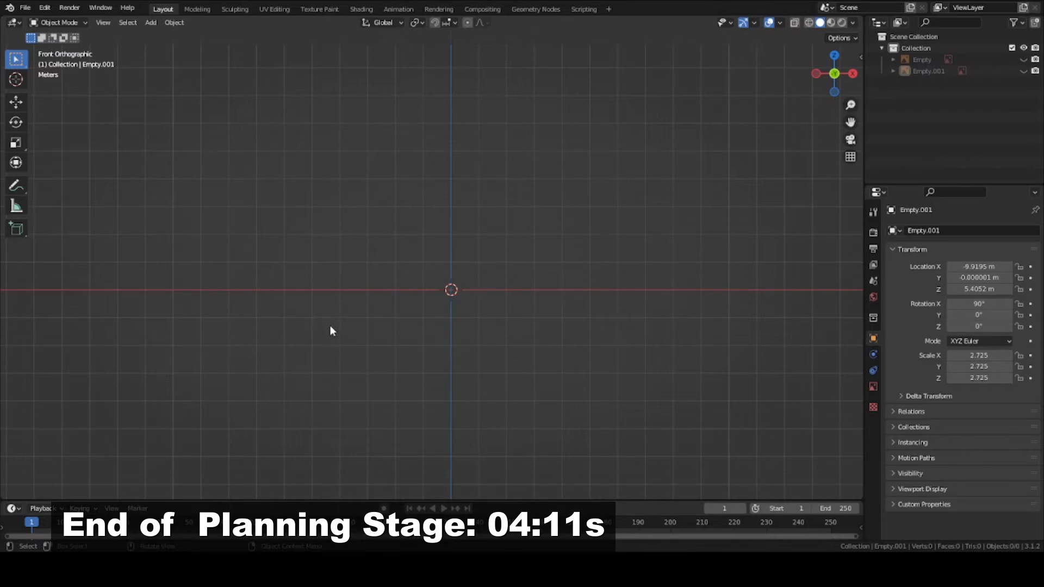
mouse_move(275, 261)
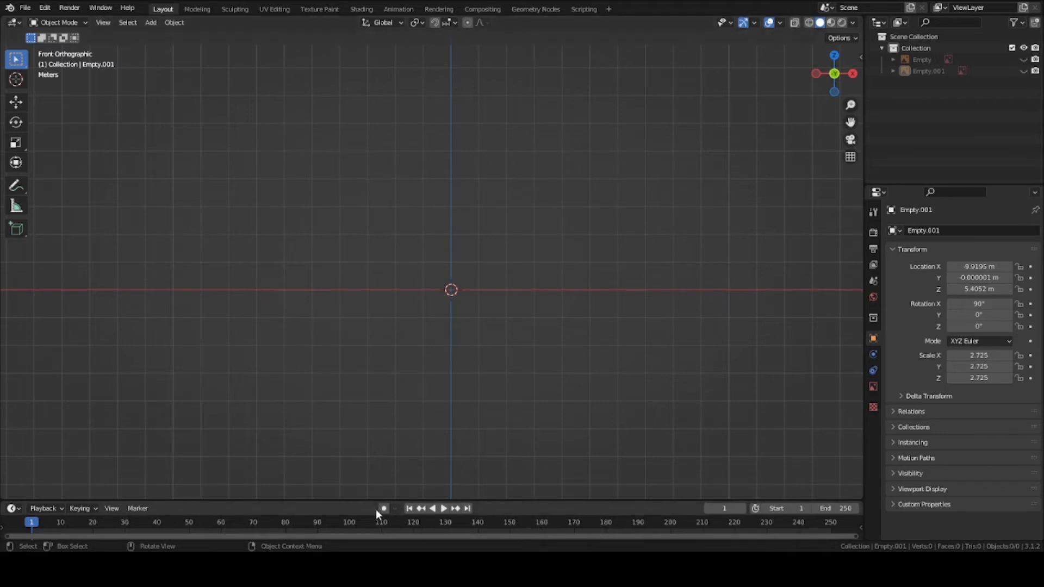
mouse_move(301, 385)
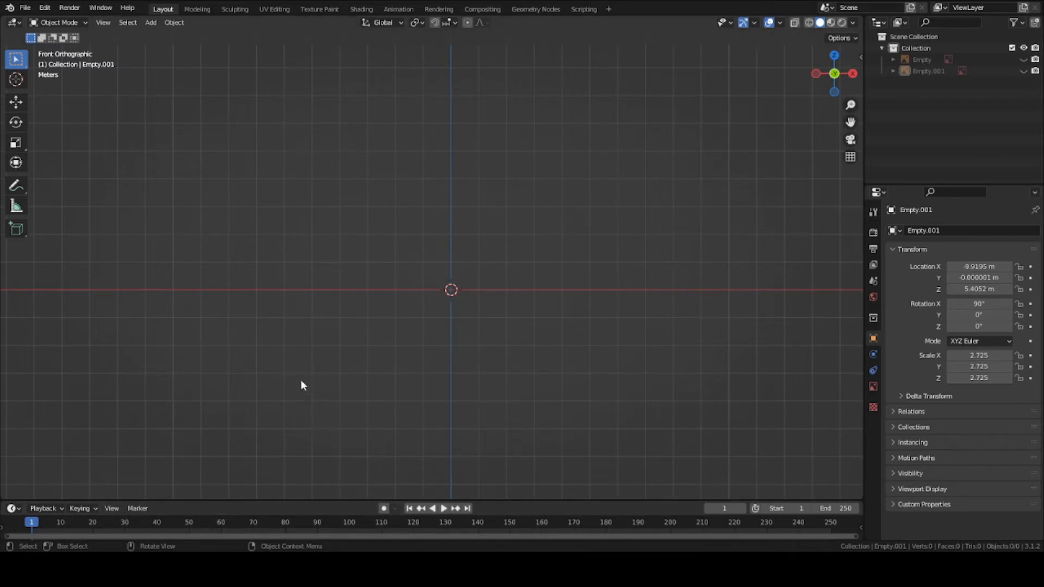
mouse_move(314, 395)
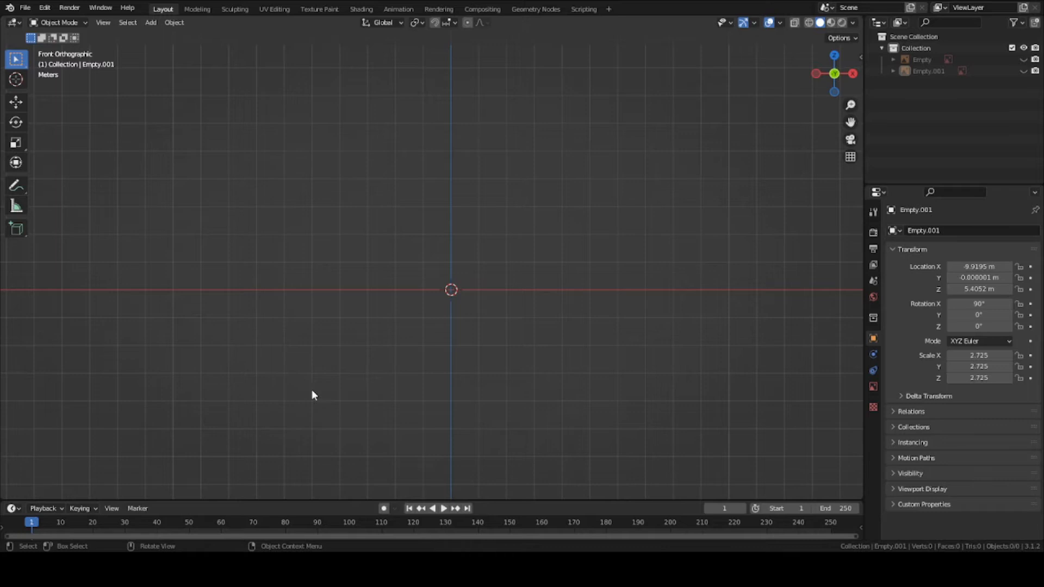
mouse_move(310, 407)
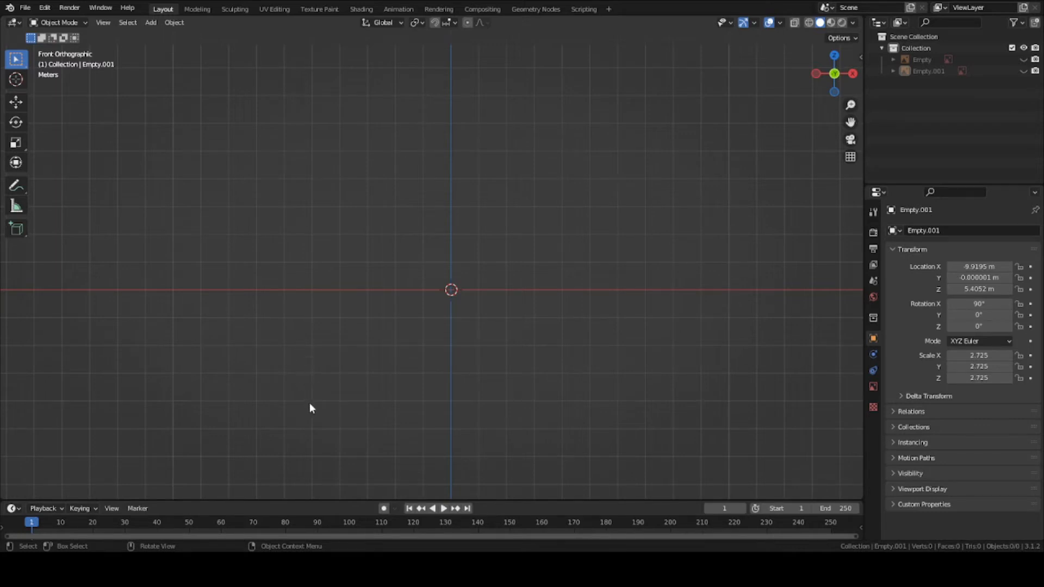
mouse_move(302, 388)
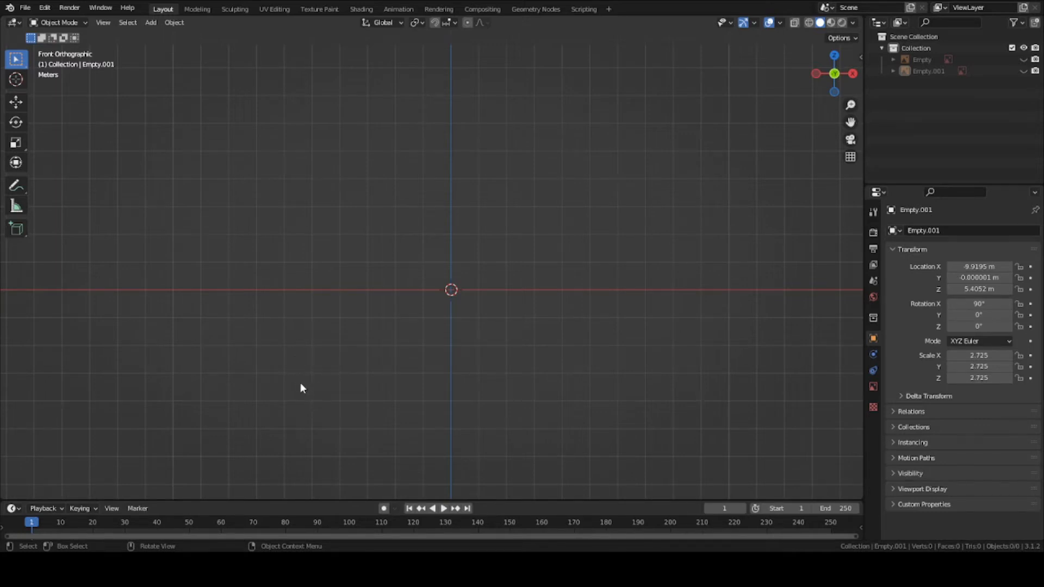
mouse_move(314, 402)
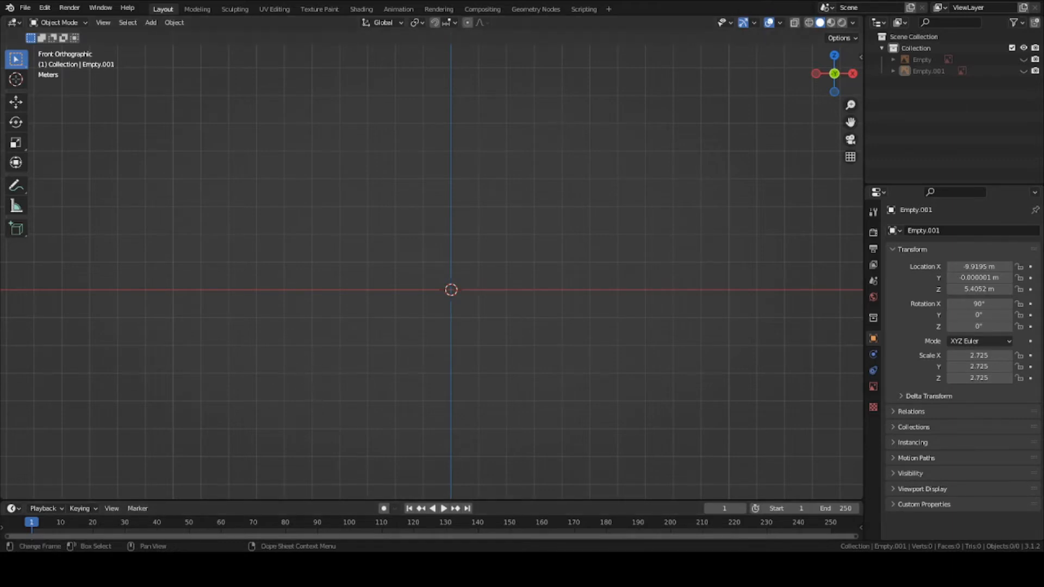
Step: Bring up the add-object list to place a third starship reference image
left_click(151, 22)
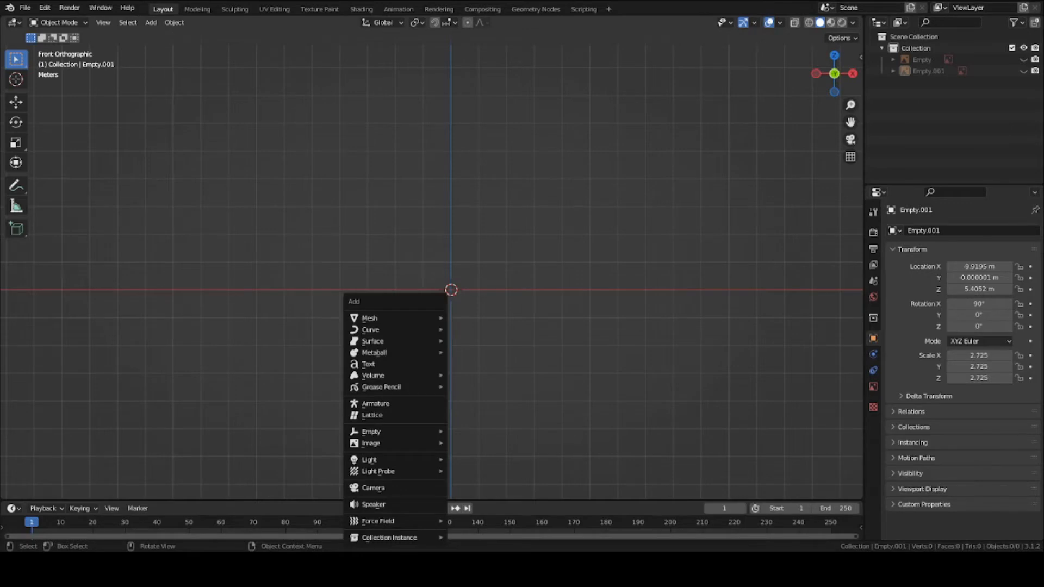
mouse_move(371, 370)
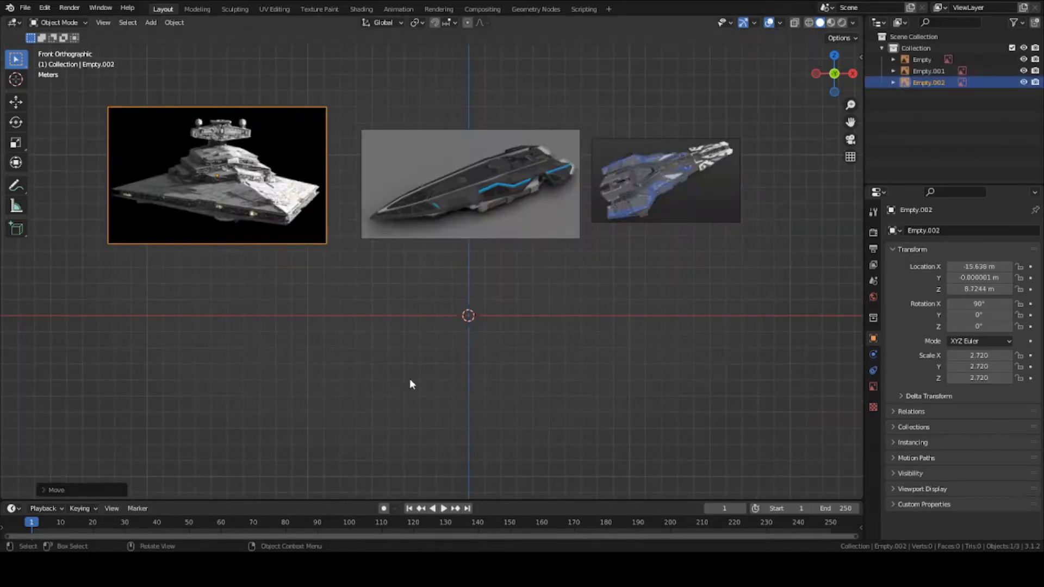
mouse_move(433, 334)
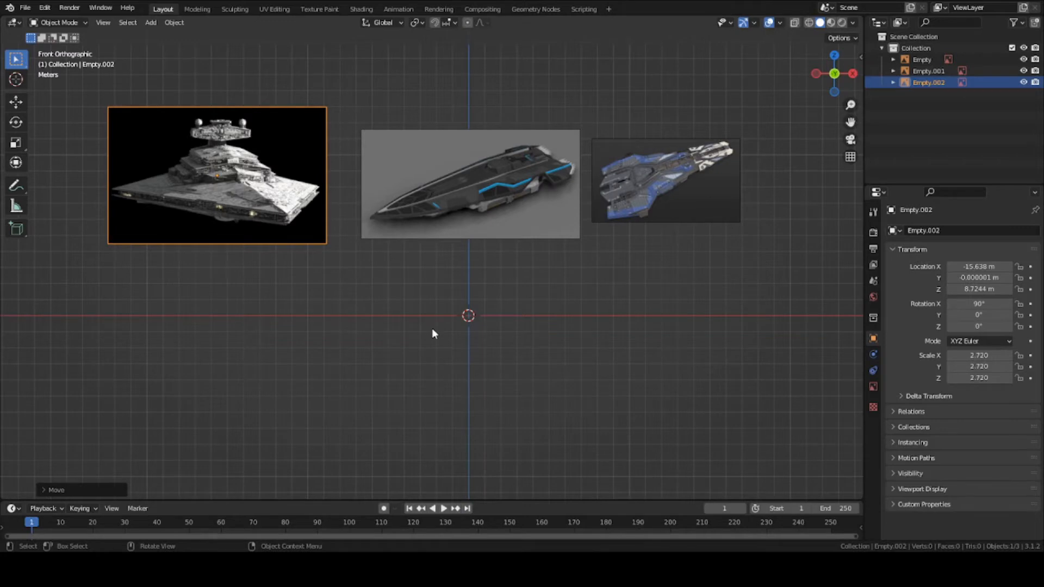
mouse_move(504, 306)
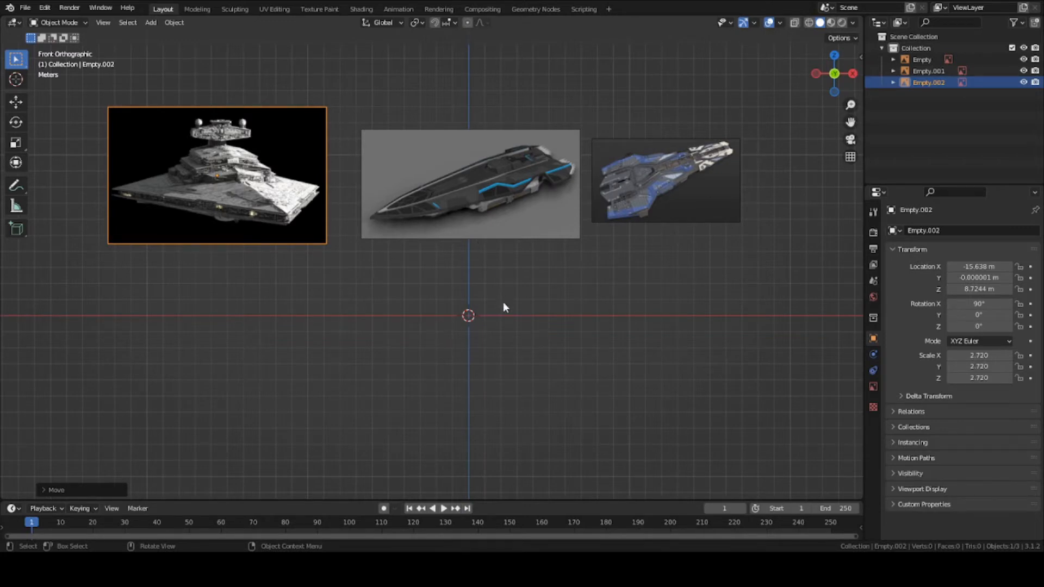
mouse_move(546, 271)
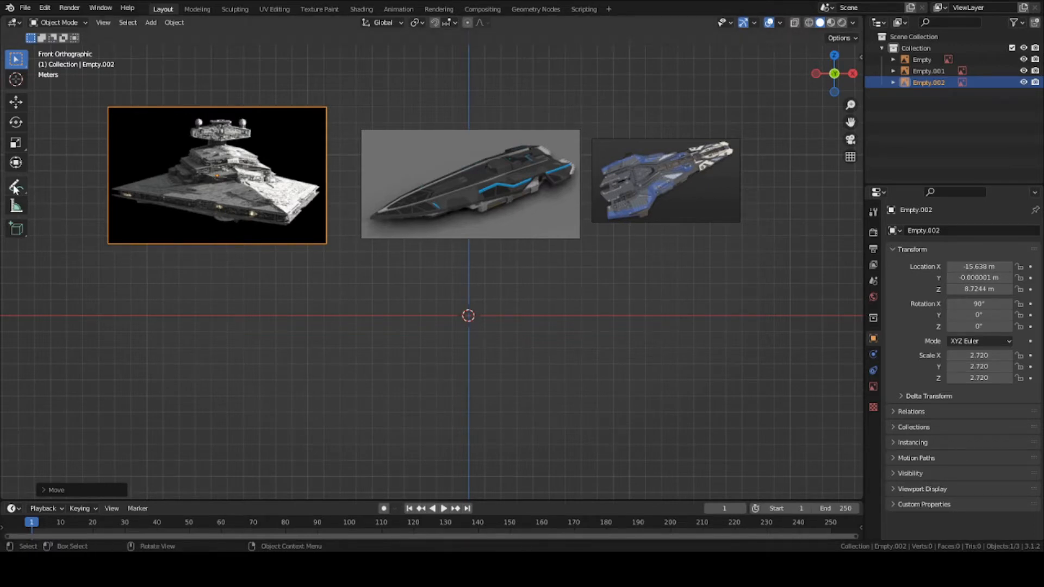
Step: Freehand-draw the hull silhouette: slanted edge, stepped rear sides, tapering nose and closed tip
left_click(17, 186)
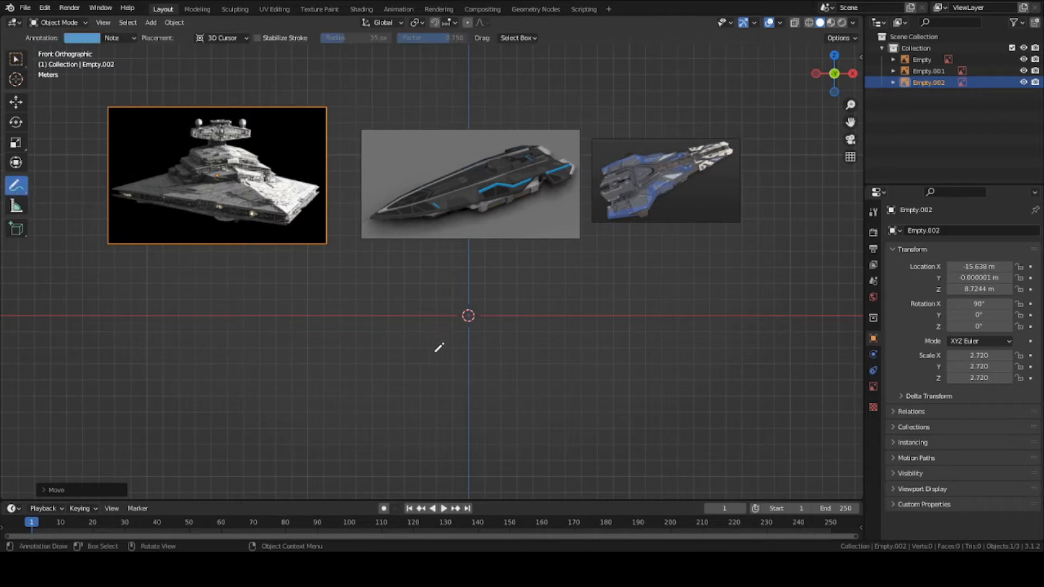
mouse_move(486, 420)
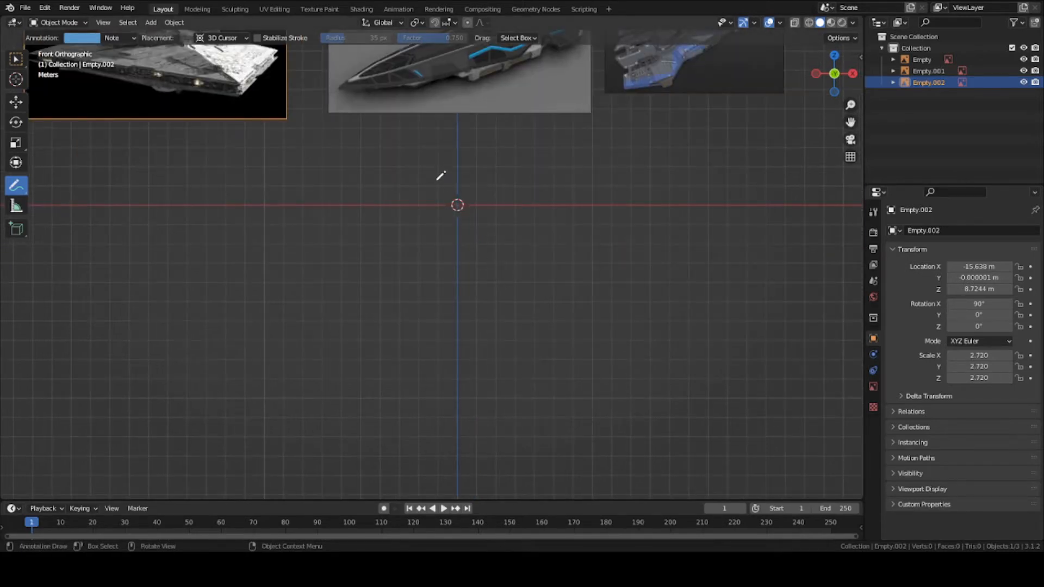
left_click_drag(342, 314, 428, 148)
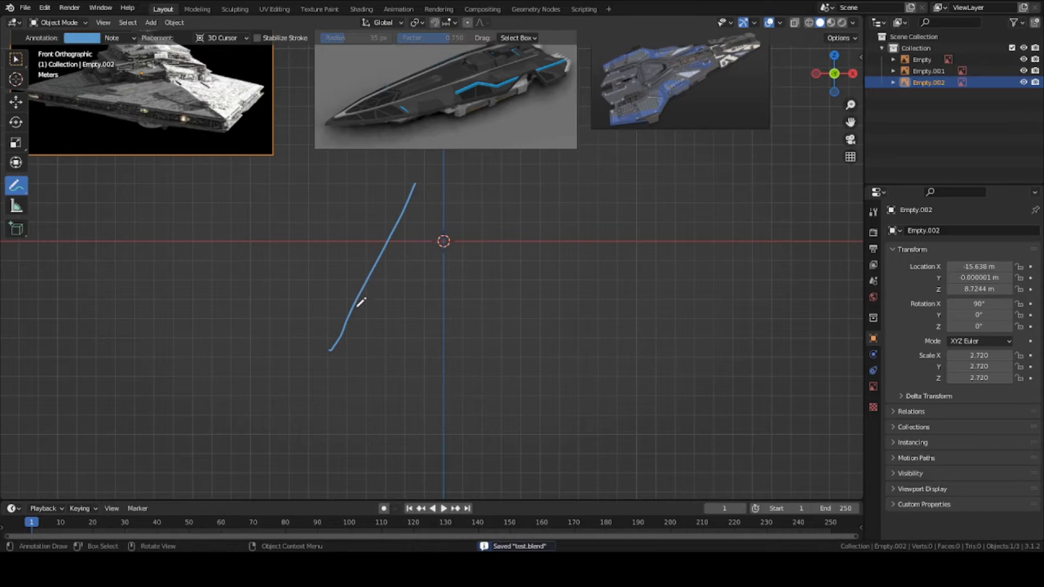
mouse_move(625, 394)
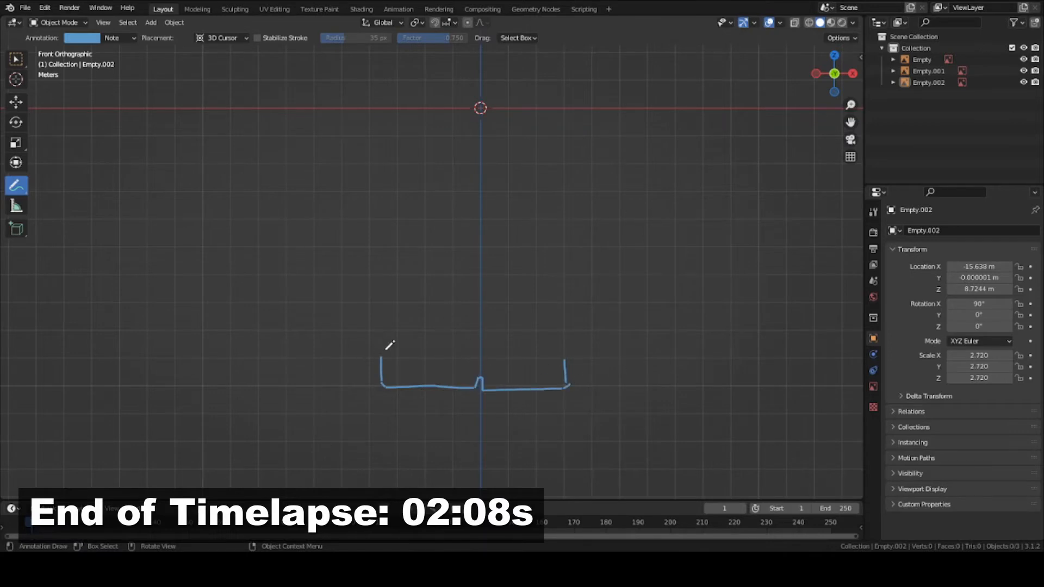
left_click_drag(392, 360, 399, 250)
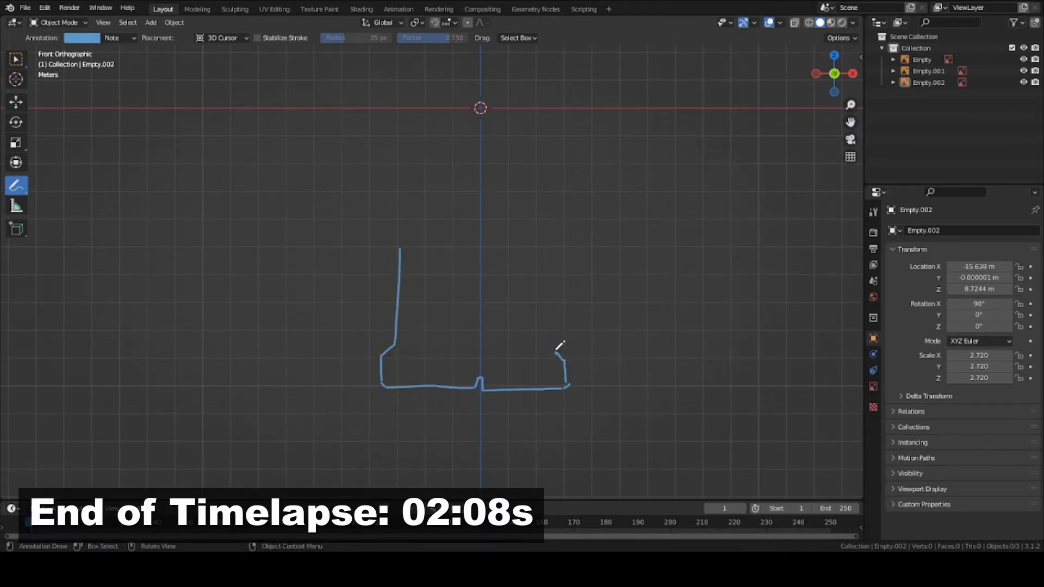
left_click_drag(564, 360, 547, 248)
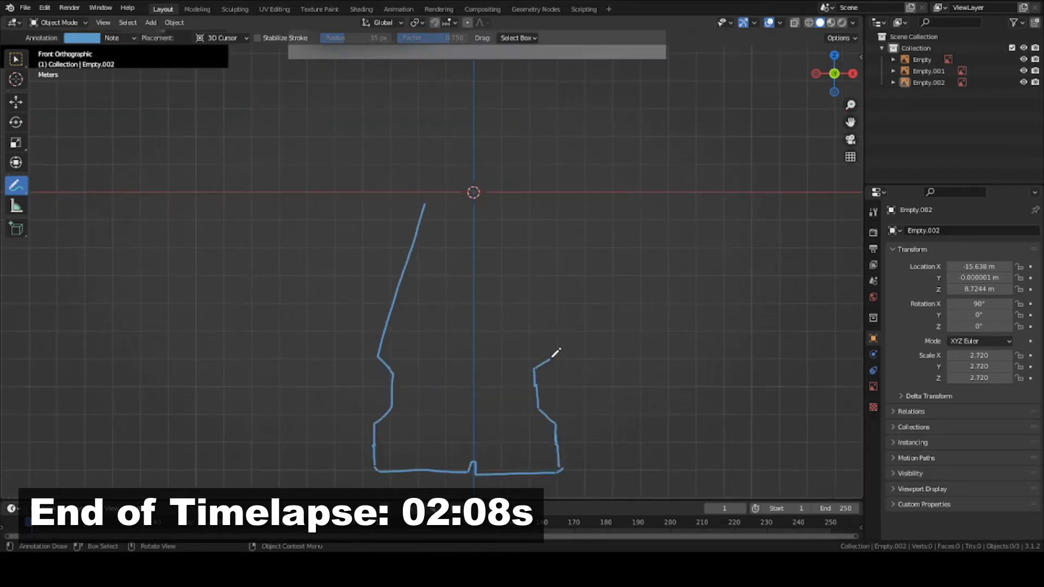
left_click_drag(490, 165, 559, 353)
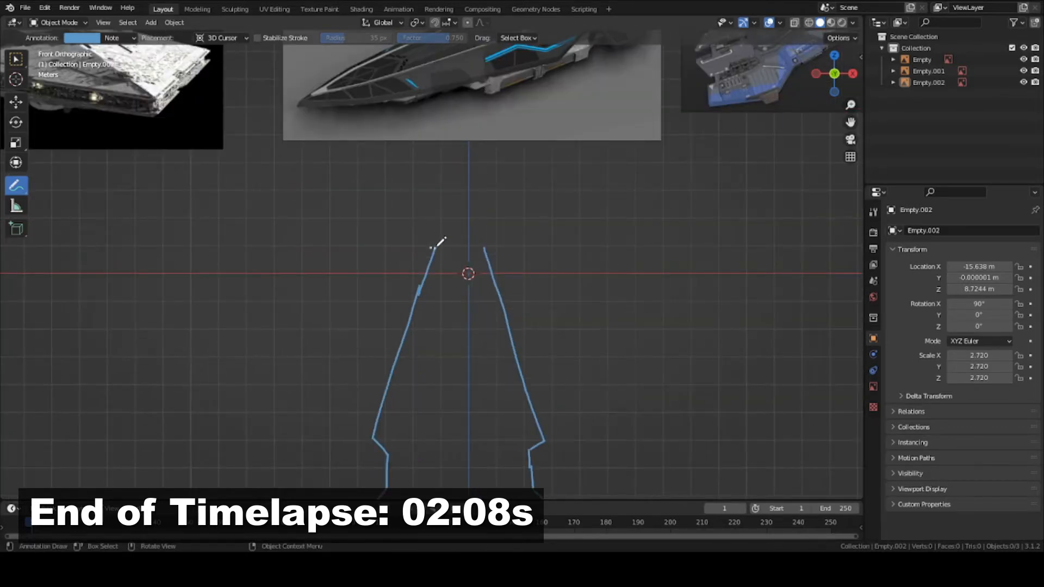
left_click_drag(433, 247, 470, 221)
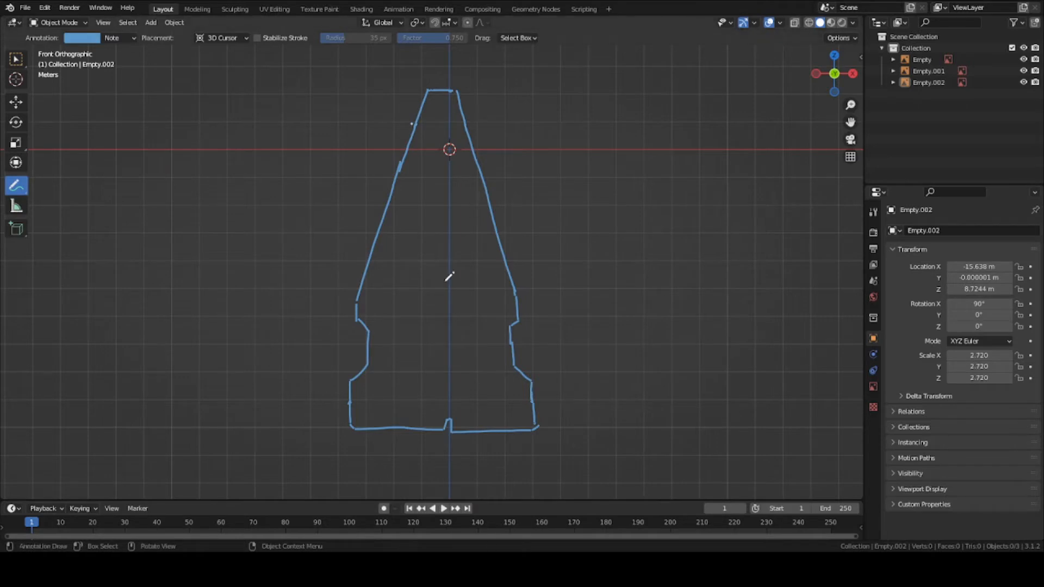
mouse_move(410, 194)
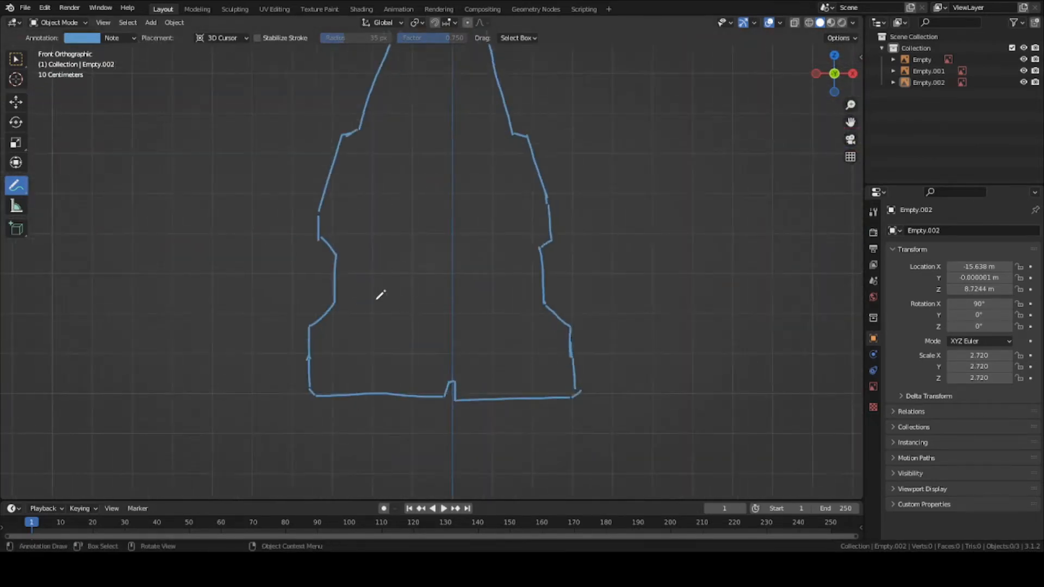
Step: Draw the tapered inner deck shape and rectangular bridge block inside the hull sketch
left_click_drag(374, 247, 370, 313)
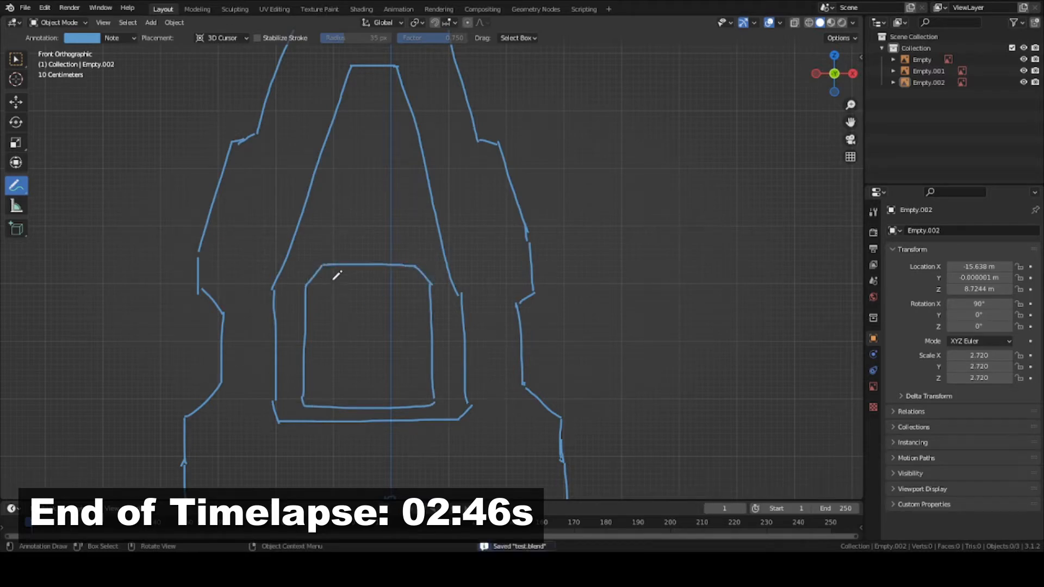
left_click_drag(319, 273, 426, 283)
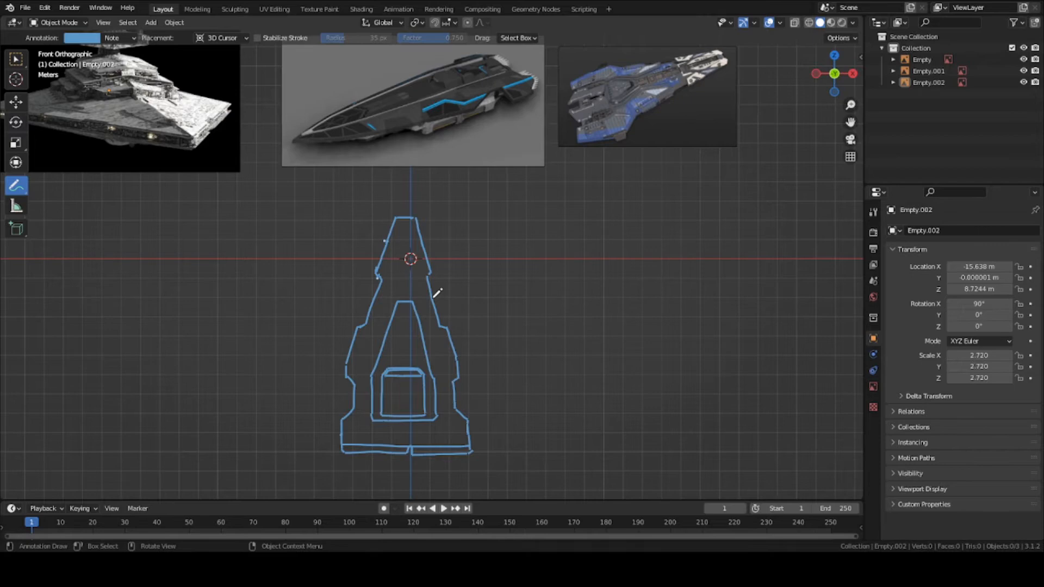
mouse_move(431, 278)
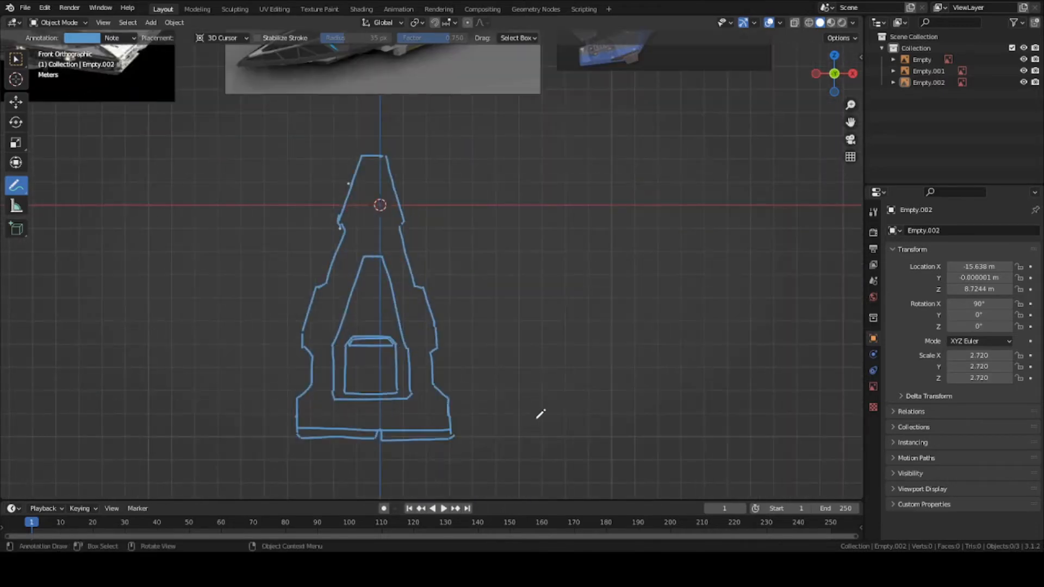
Step: Add a cube and position it over the rear centre of the hull sketch, saving the file
left_click(16, 59)
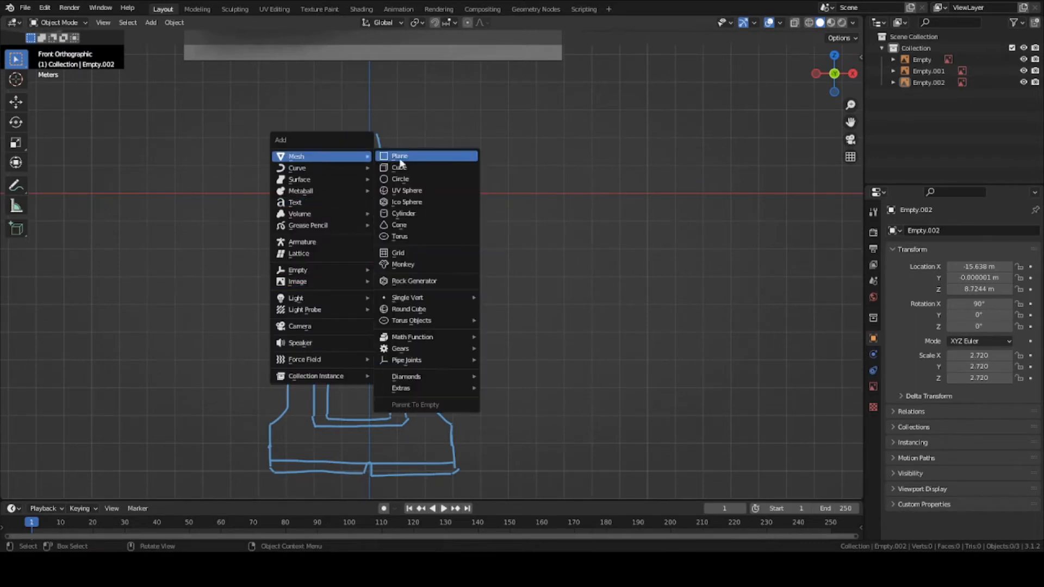
left_click(399, 167)
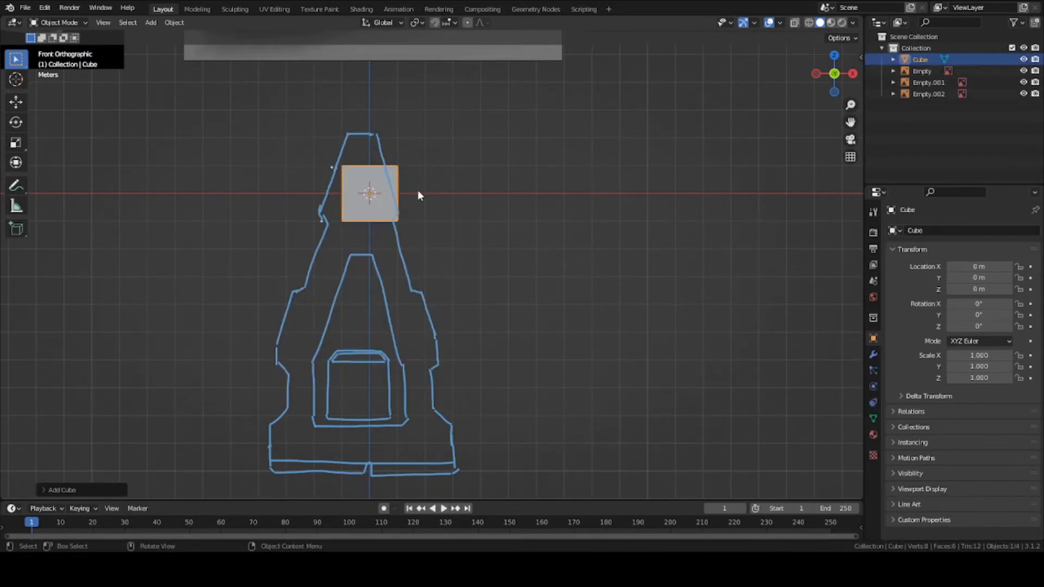
left_click_drag(370, 194, 366, 438)
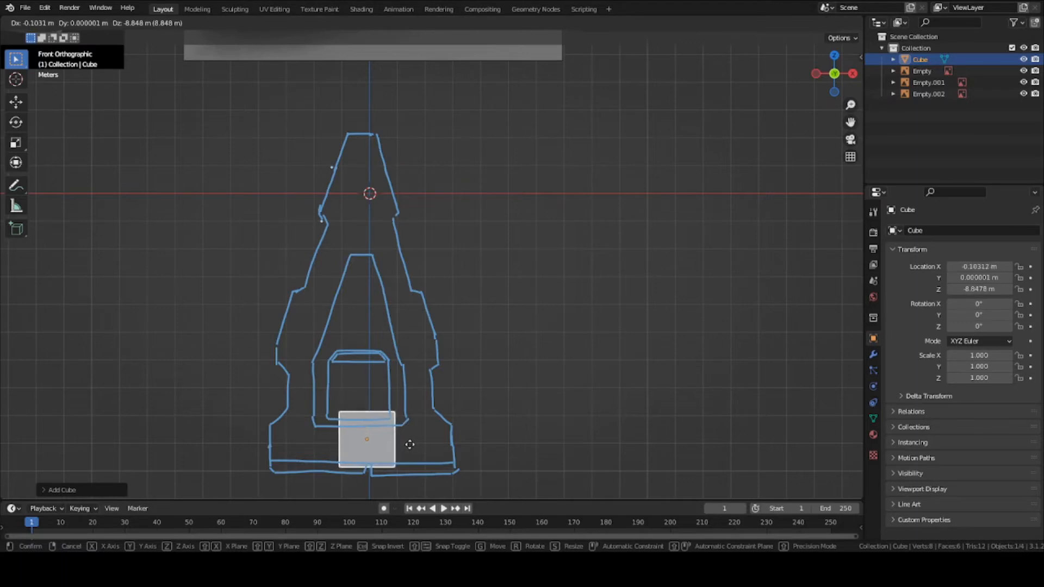
left_click(365, 438)
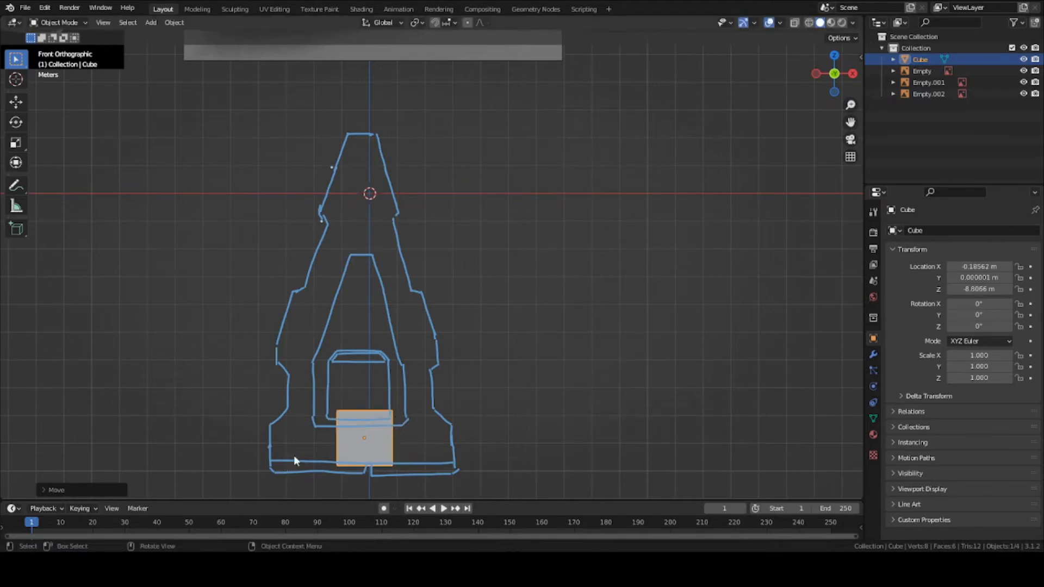
mouse_move(345, 298)
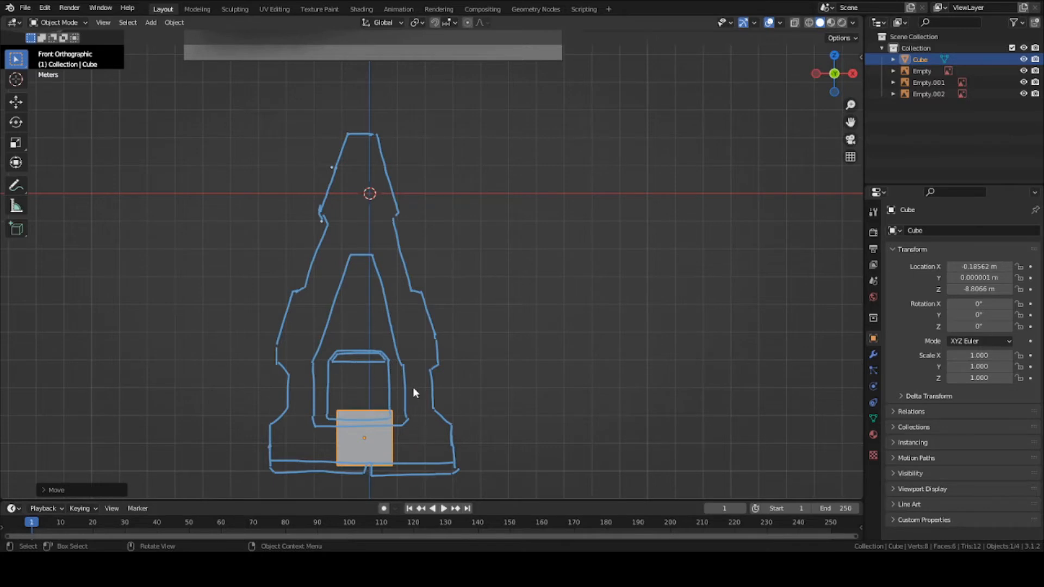
mouse_move(376, 539)
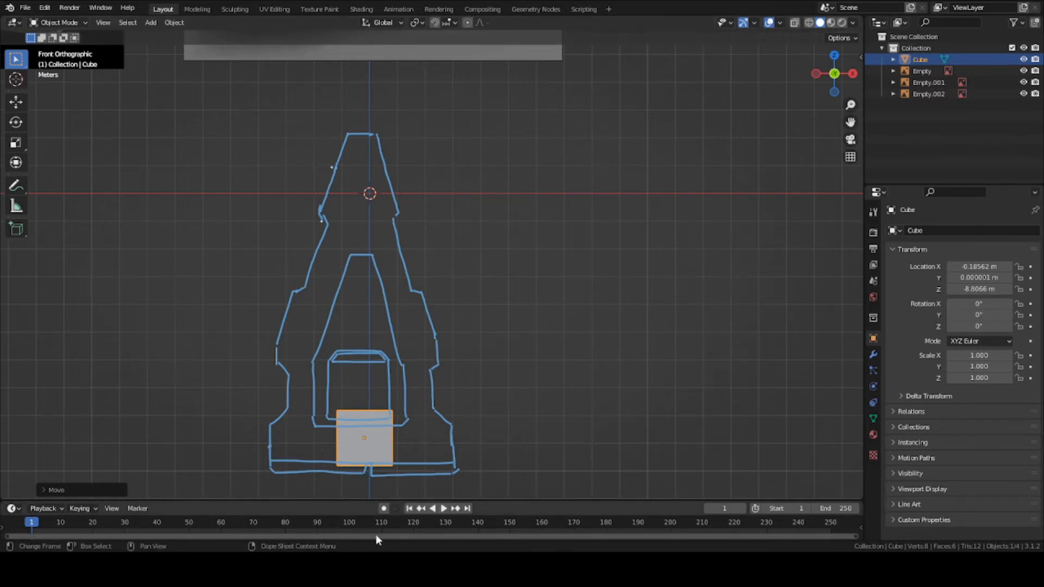
left_click_drag(364, 439, 360, 437)
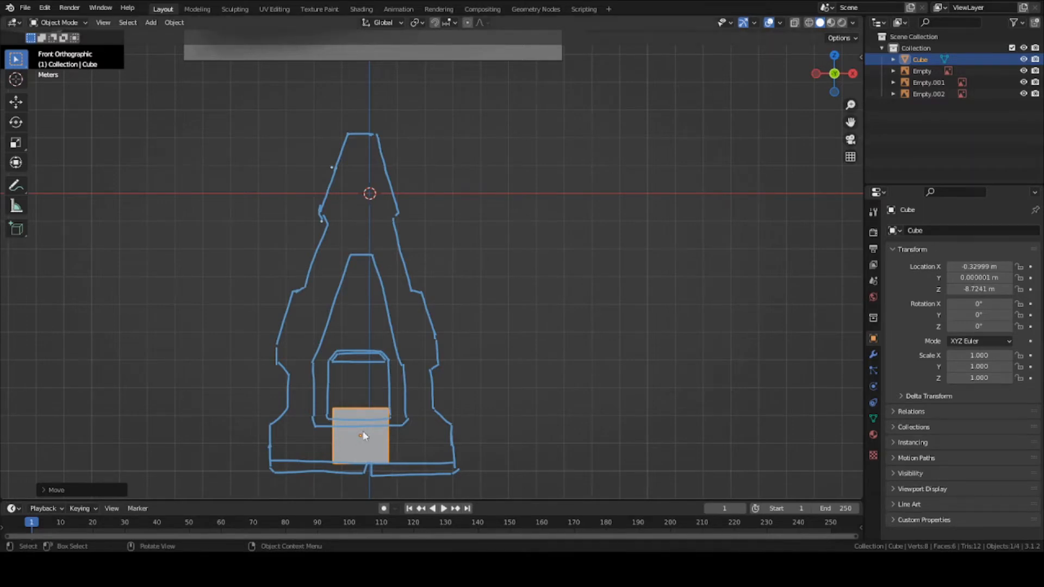
mouse_move(372, 255)
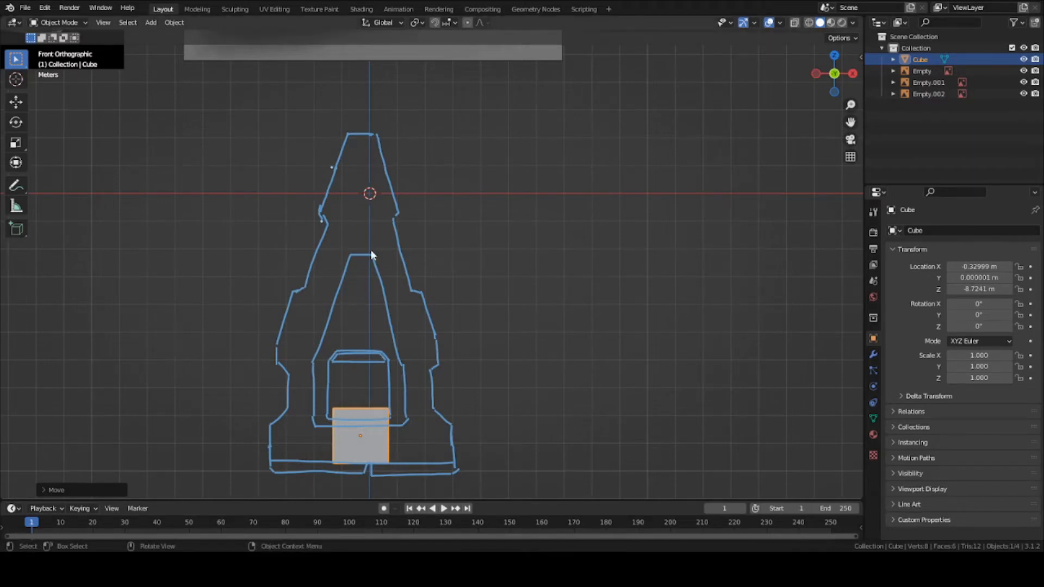
key("ctrl+s")
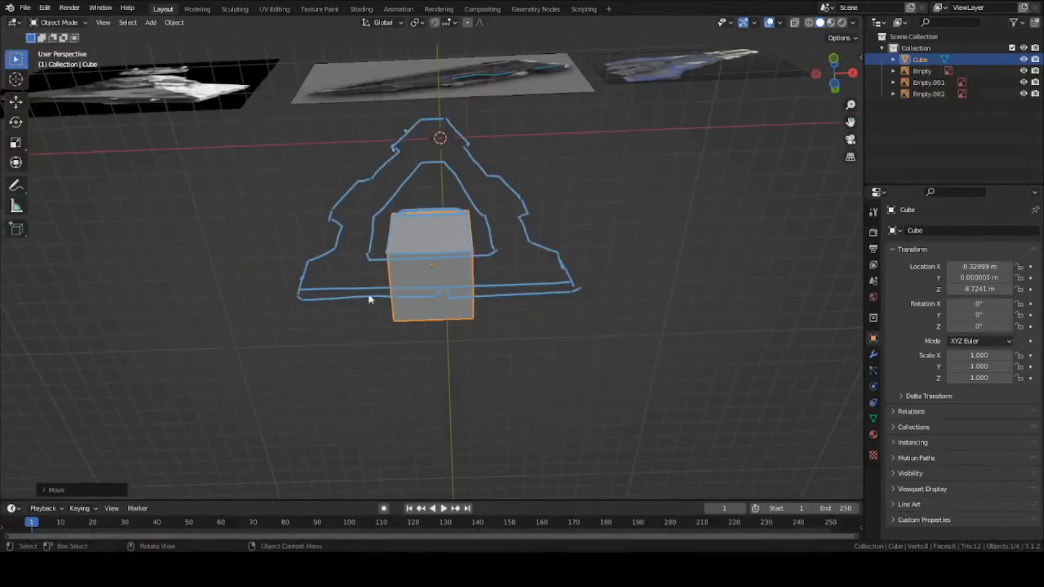
Step: Switch the cube into Edit Mode to cut away one half
left_click(59, 22)
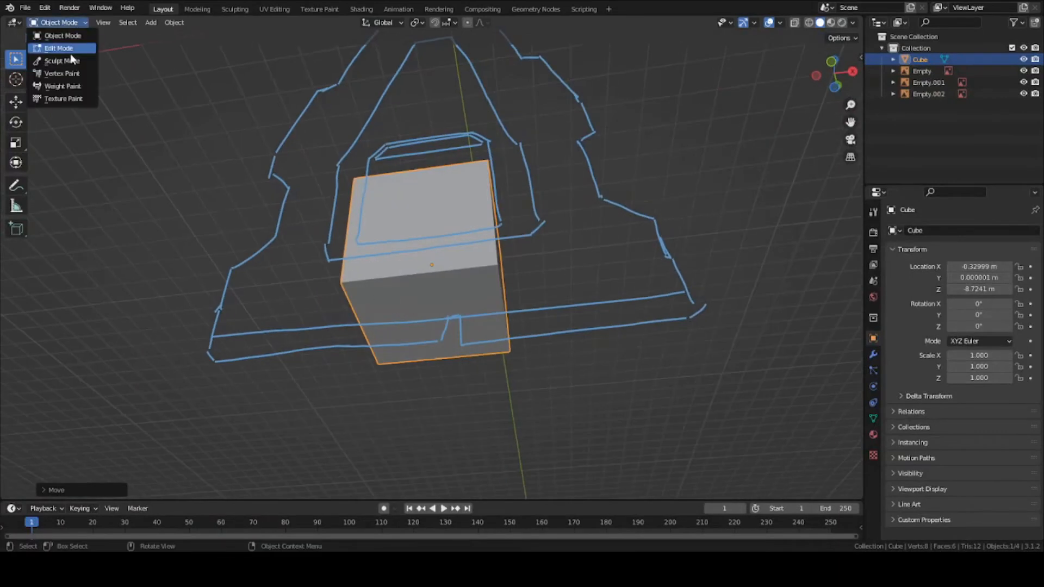
left_click(59, 48)
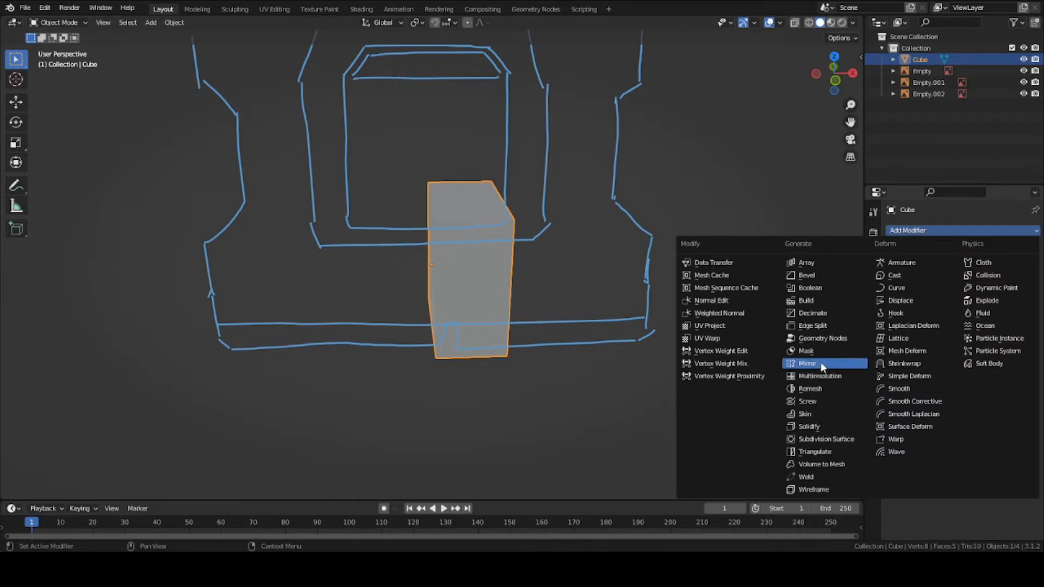
Step: Add a Mirror modifier on X with clipping and view the restored block from the front
left_click(807, 363)
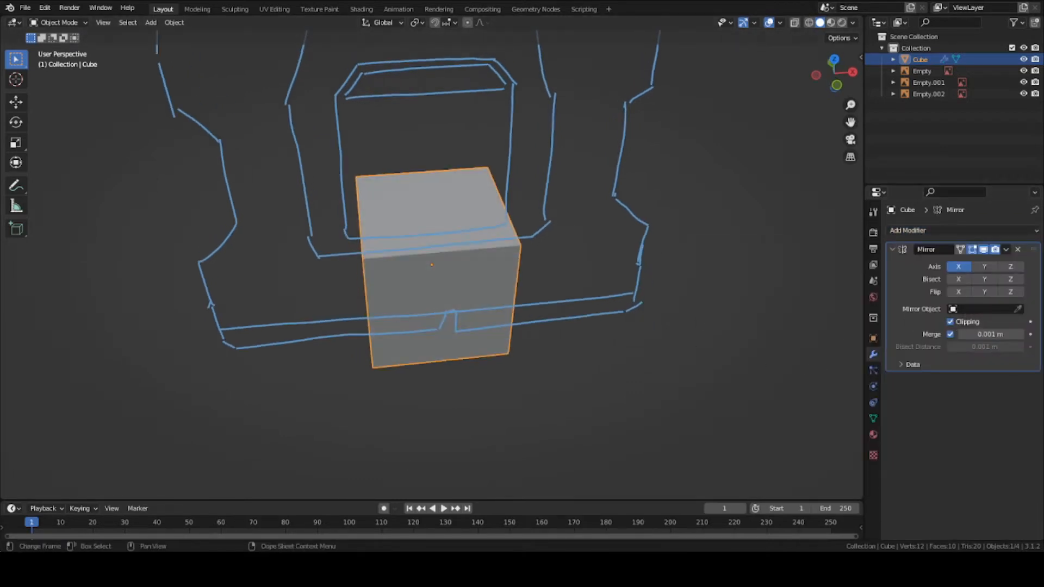
key("KP_1")
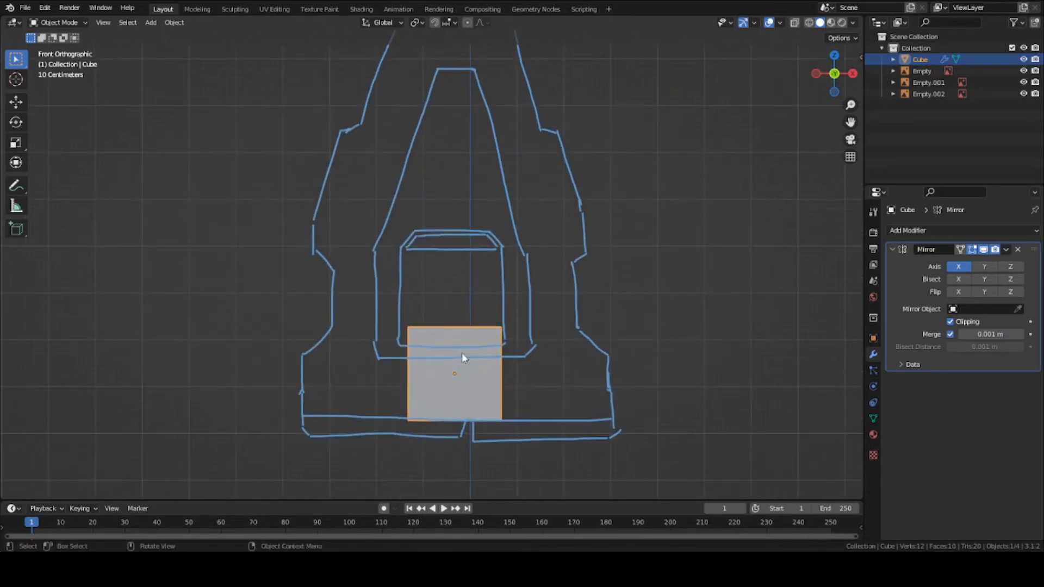
mouse_move(470, 414)
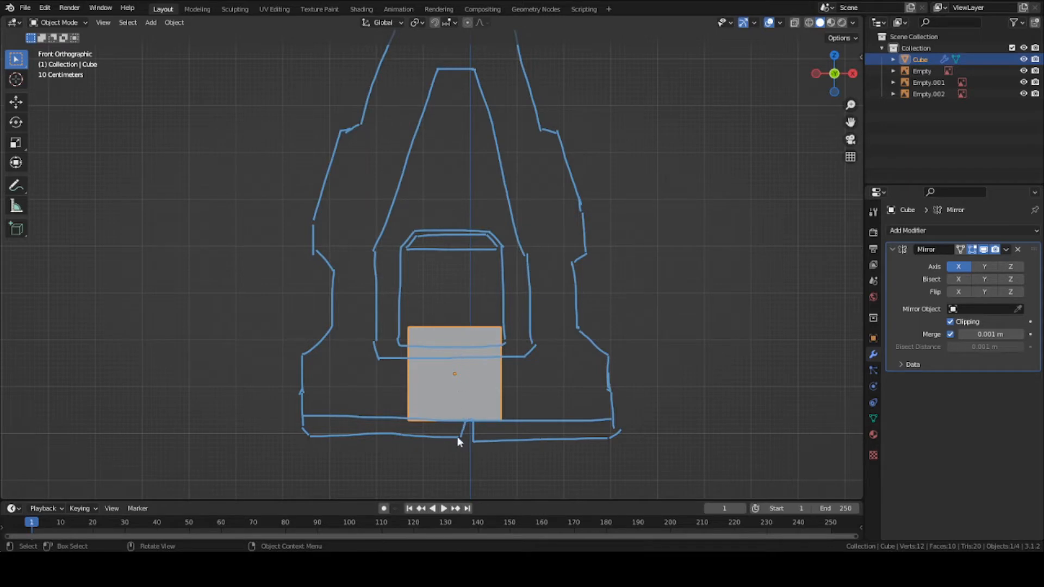
Step: Extrude and widen the block's end face into a flat base slab matching the rear outline
key("Tab")
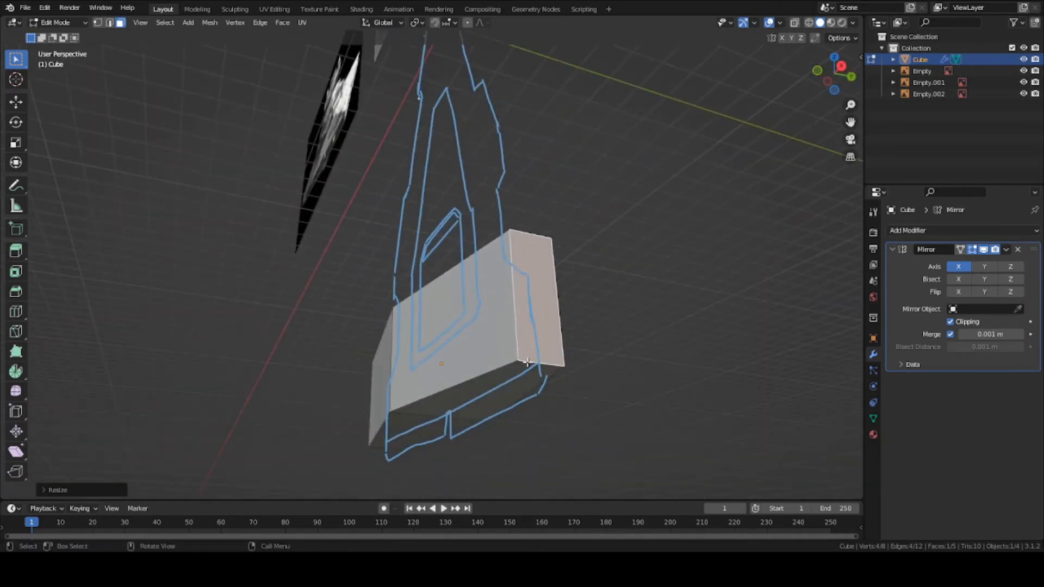
left_click(17, 102)
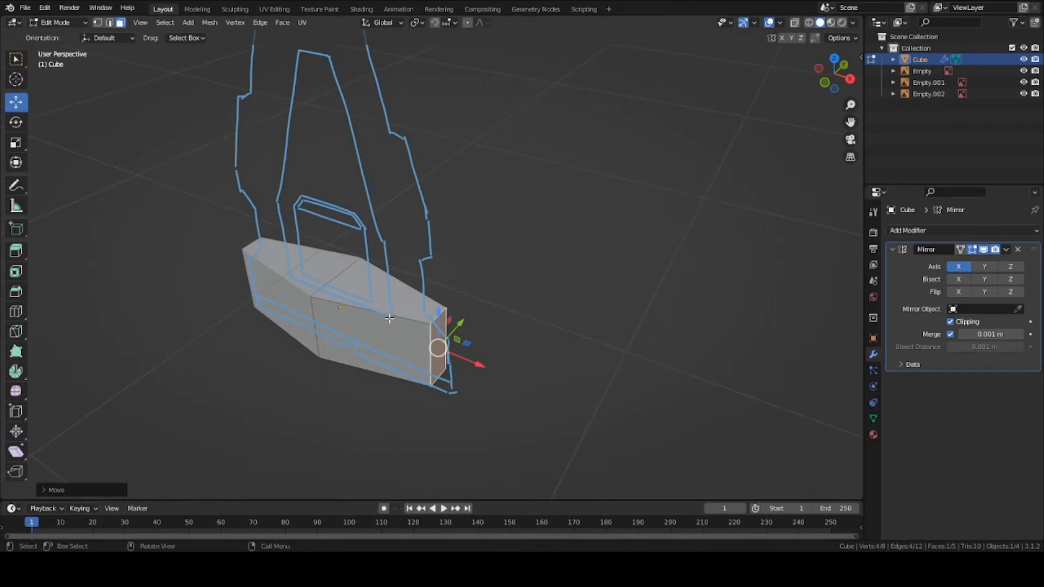
left_click_drag(386, 320, 440, 344)
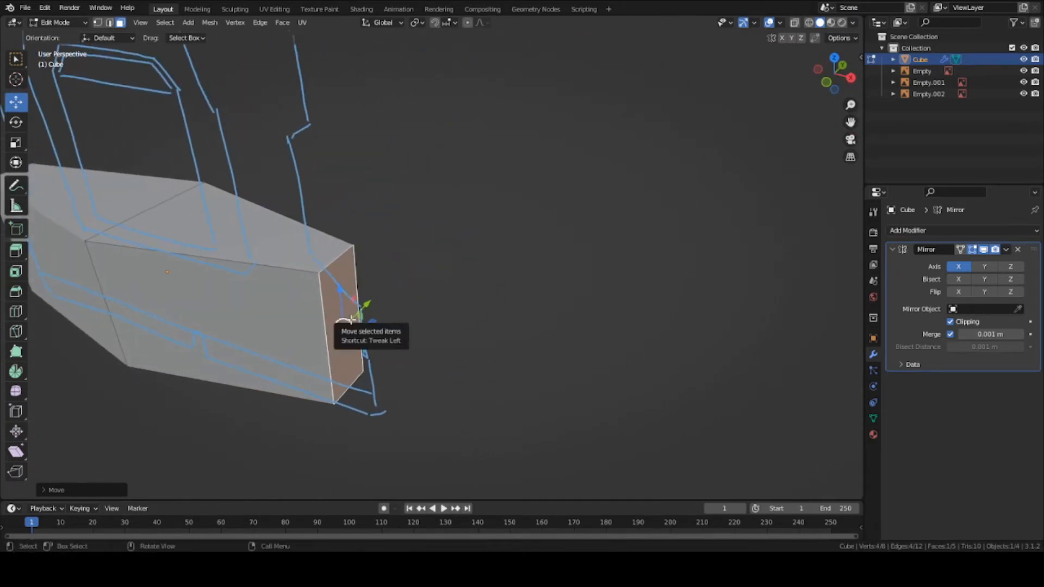
left_click_drag(349, 313, 410, 322)
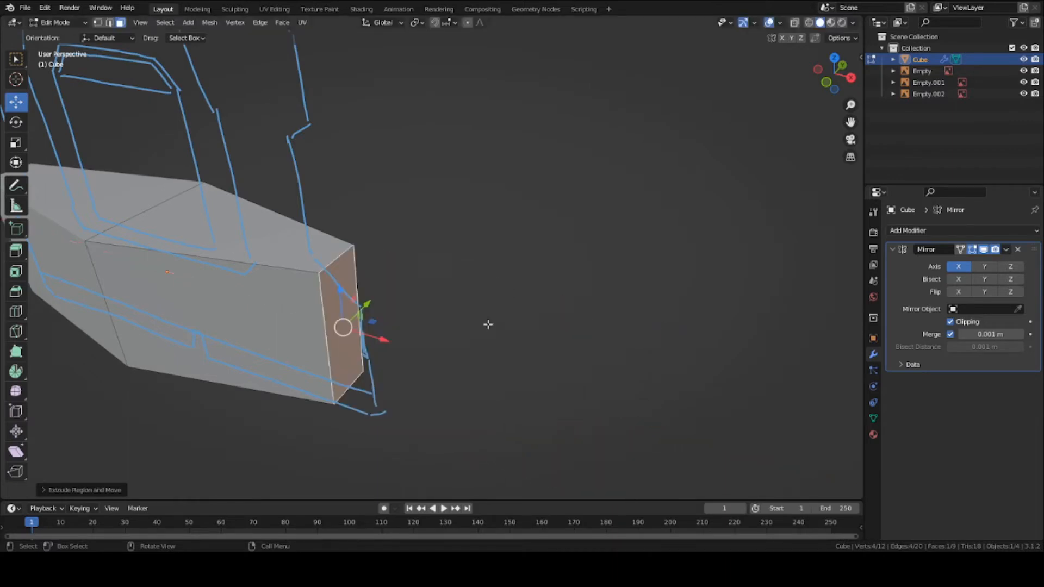
left_click_drag(343, 327, 590, 240)
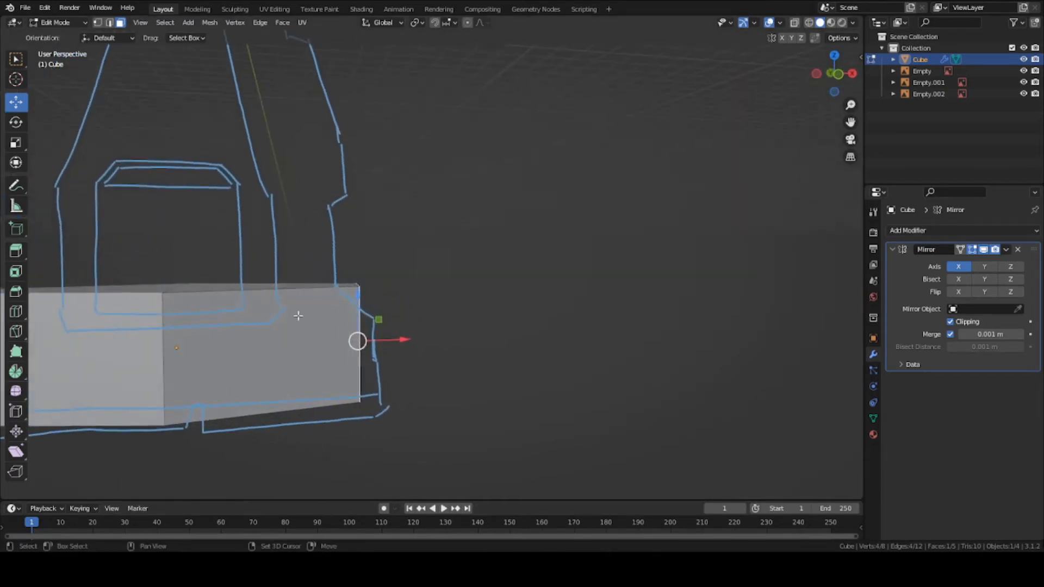
left_click_drag(298, 316, 386, 439)
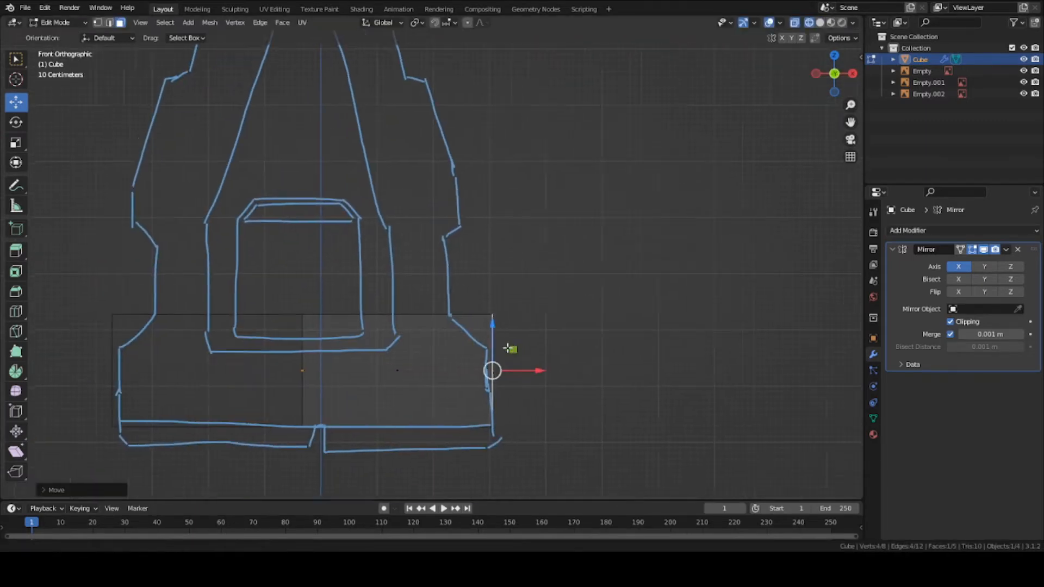
Step: Extrude the top faces upward into a narrower tapered tier aligned with the deck sketch
left_click_drag(493, 369, 385, 305)
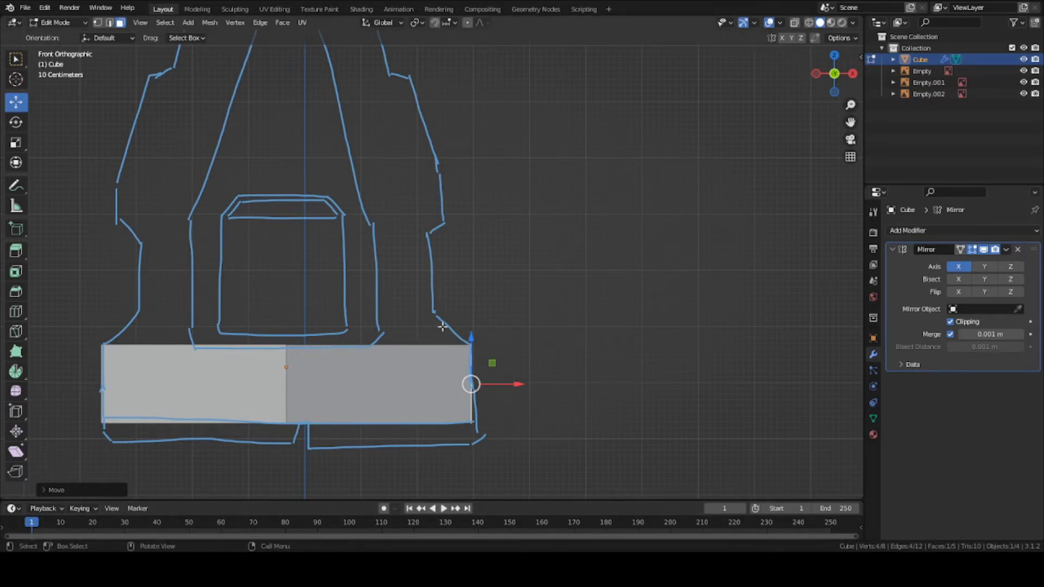
mouse_move(442, 324)
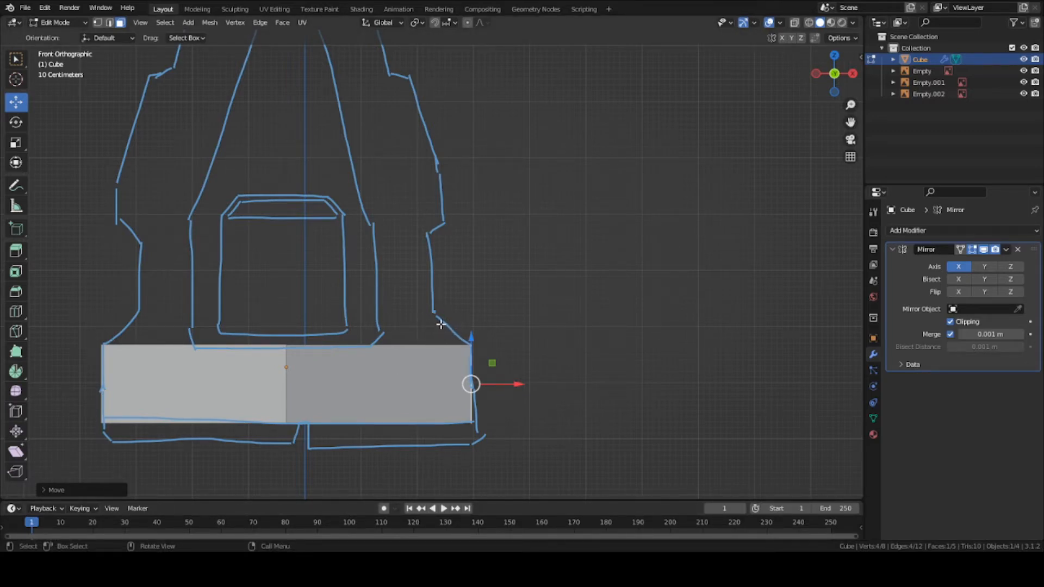
mouse_move(423, 236)
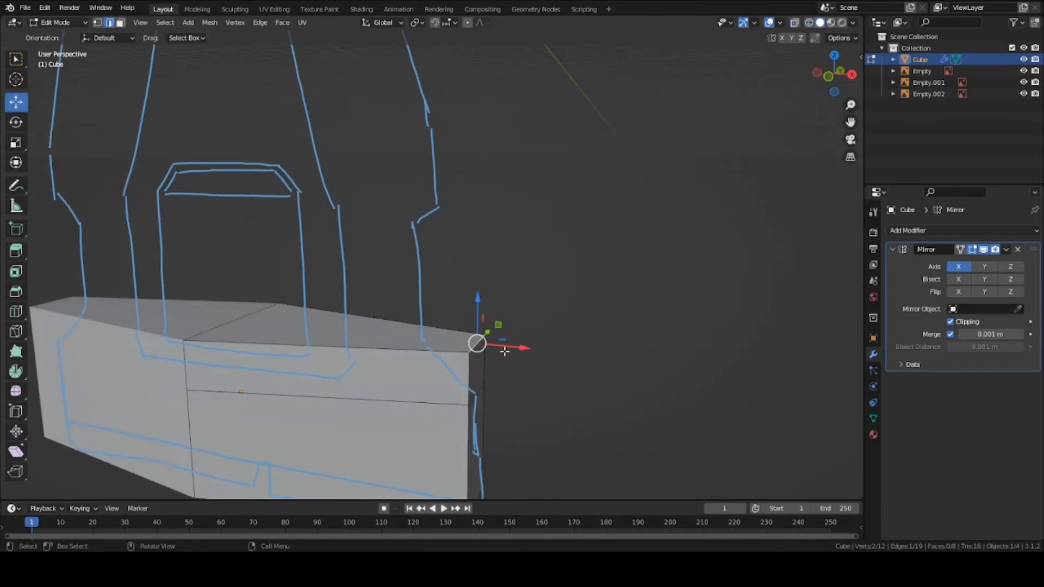
key("KP_1")
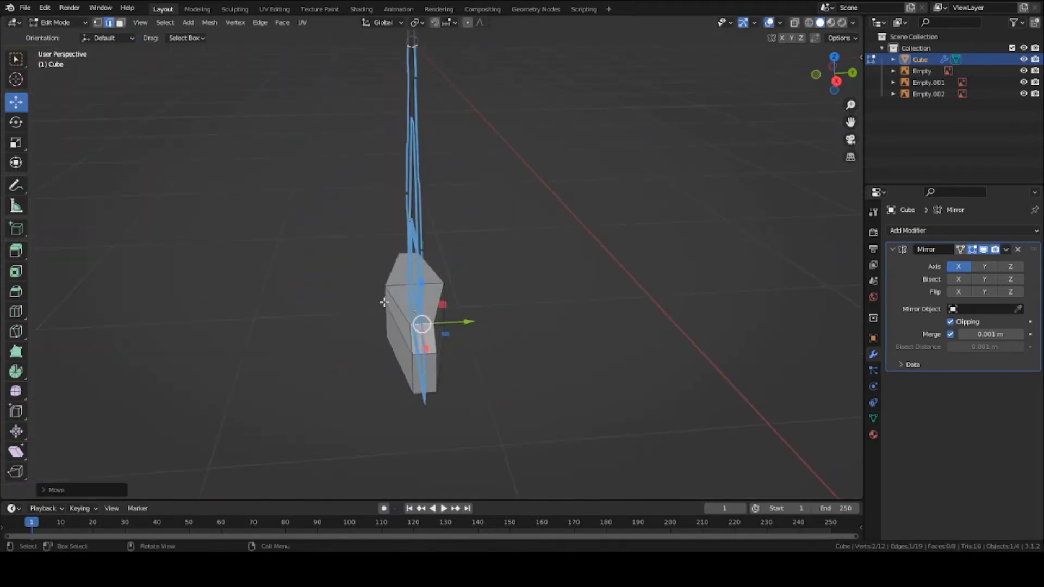
key("KP_1")
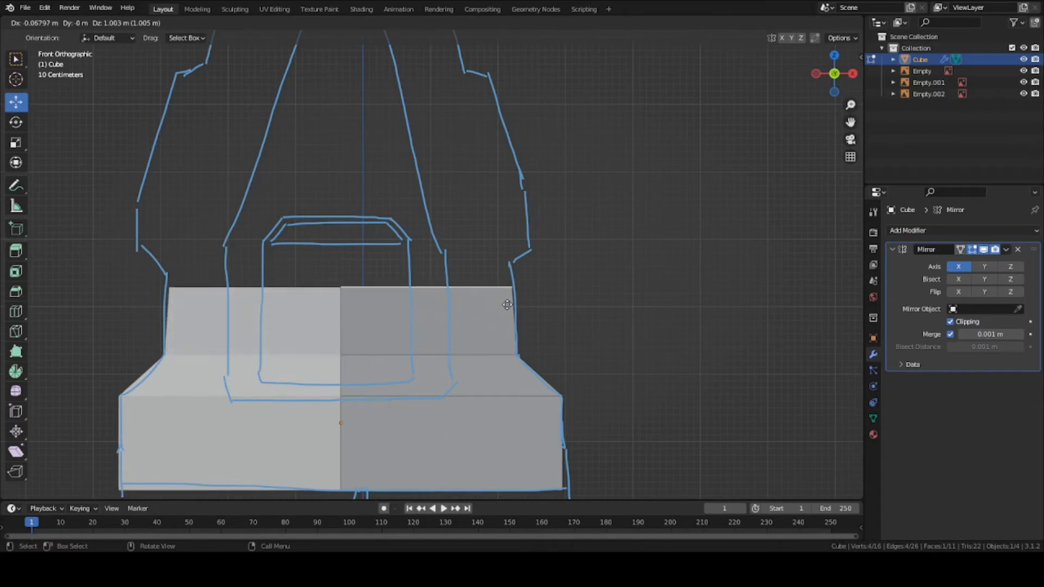
key("E")
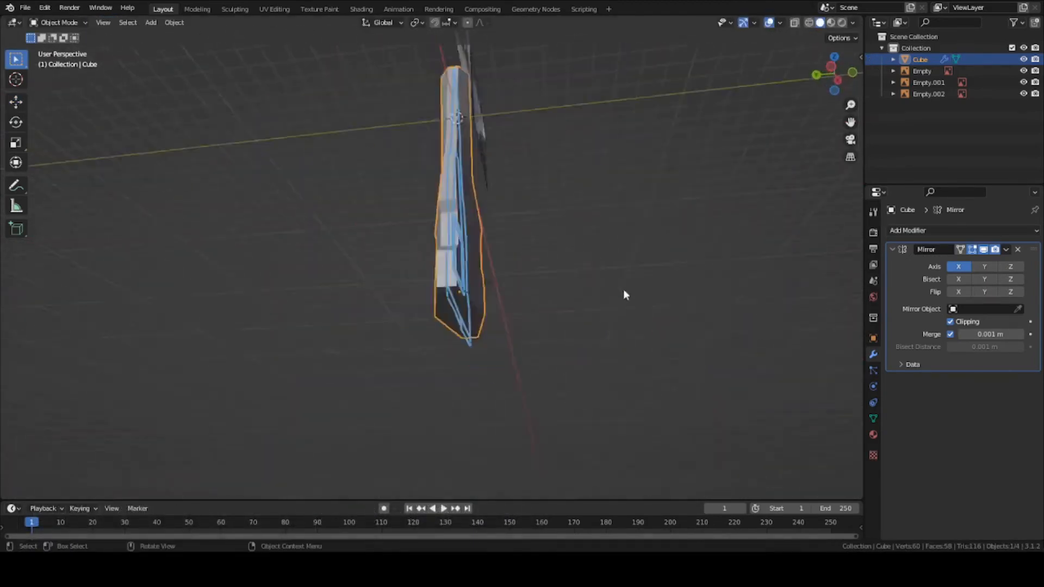
Step: Scale the whole hull along Y from the side view to a slim profile
key("Tab")
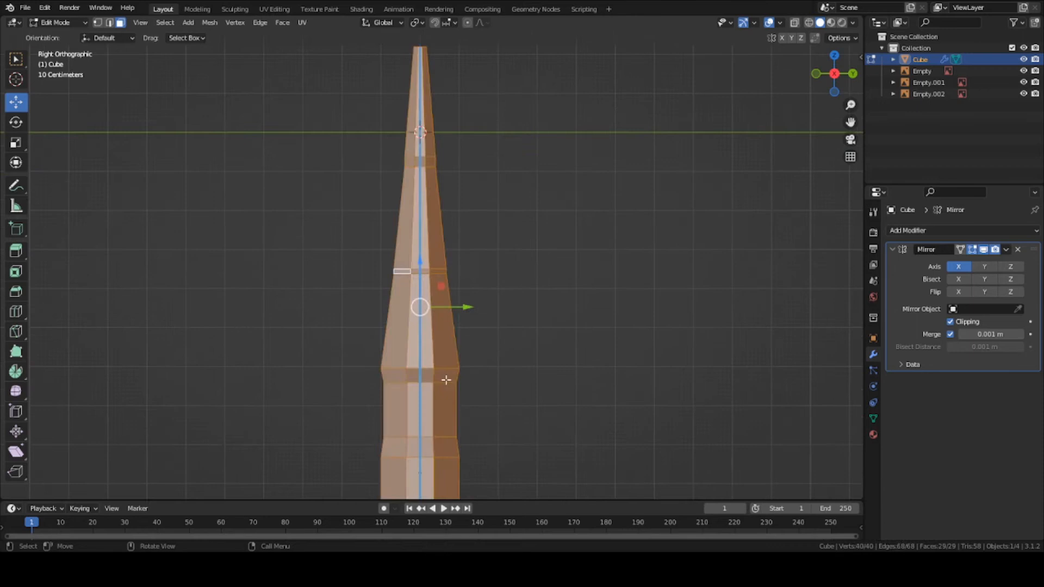
key("s")
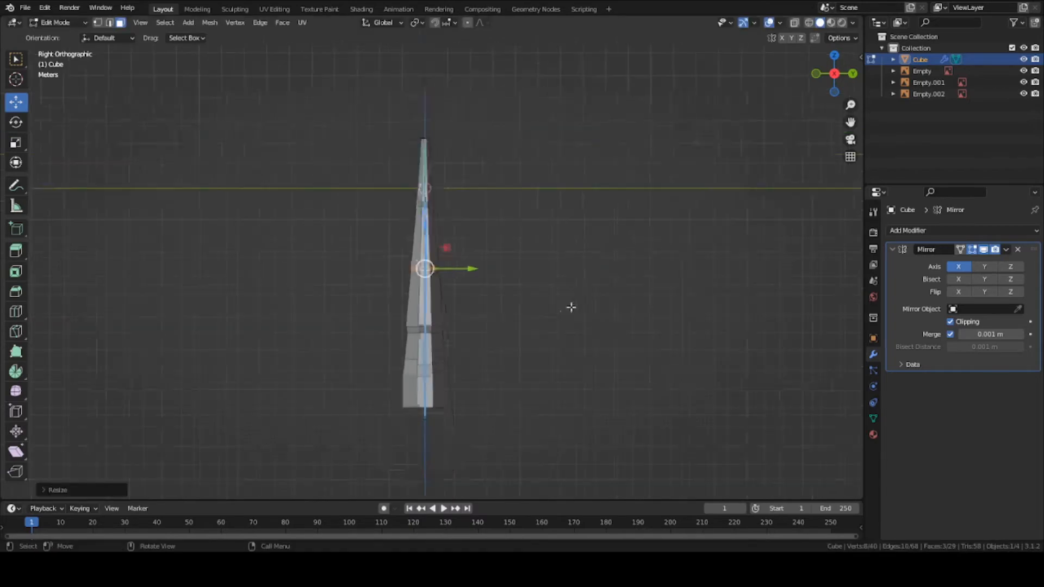
key("Tab")
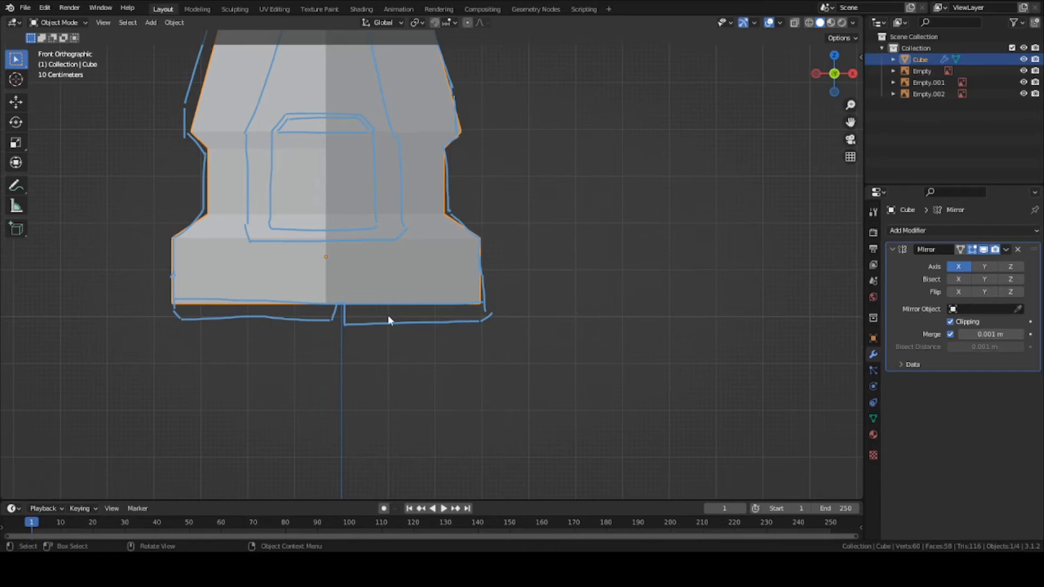
mouse_move(343, 322)
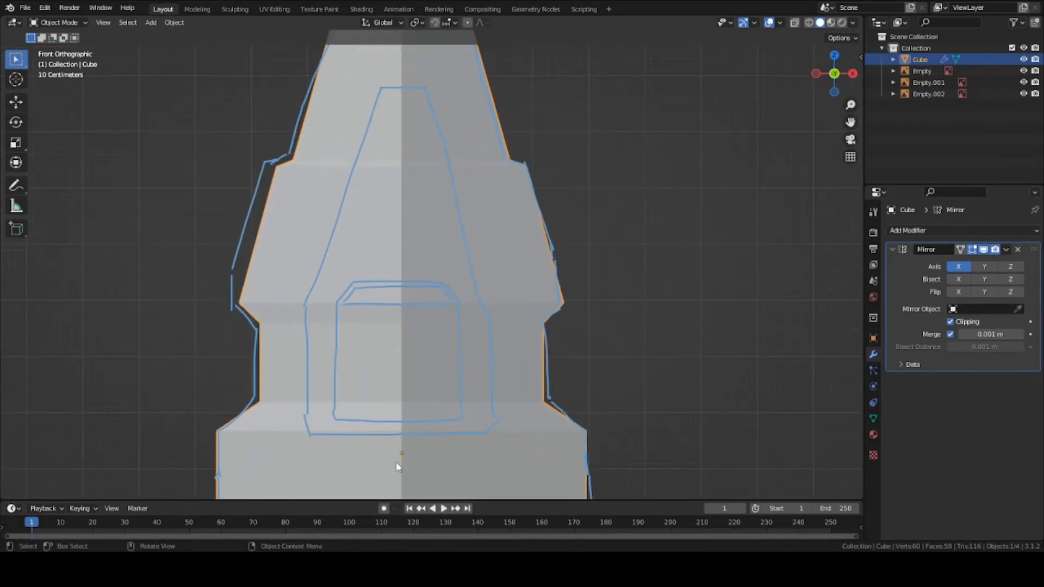
Step: Add a second cube and shrink it into a small block at the hull's bottom
scroll("down", 3)
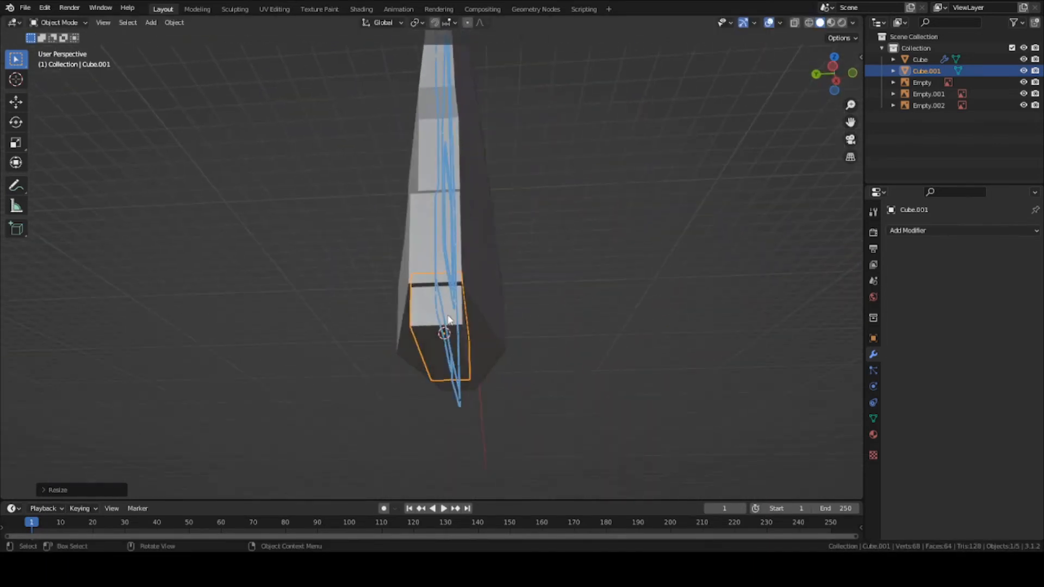
Step: Flatten Cube.001 into a thin strip along the lower deck edge, ready for a modifier
key("g")
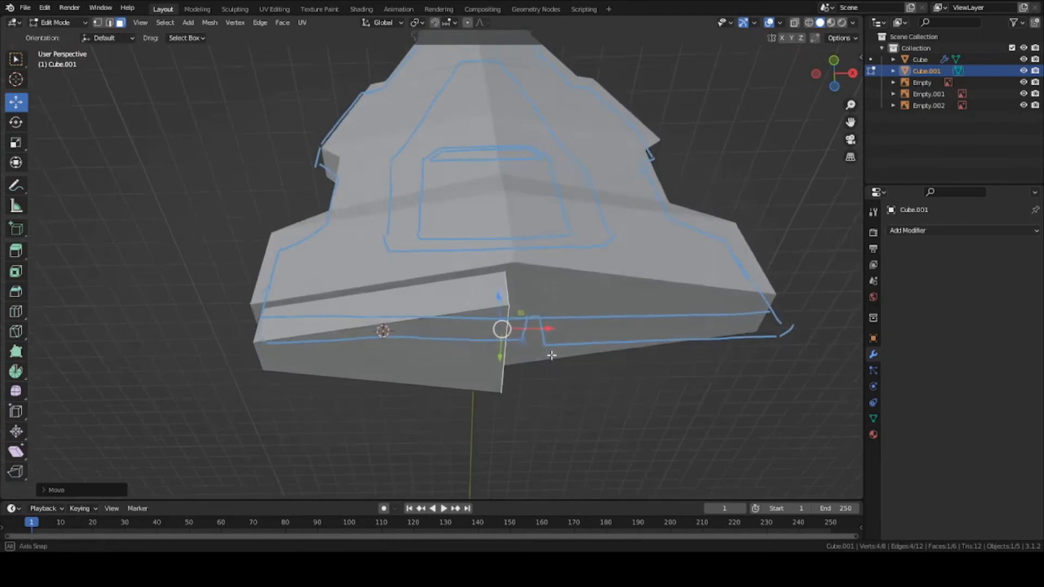
key("Tab")
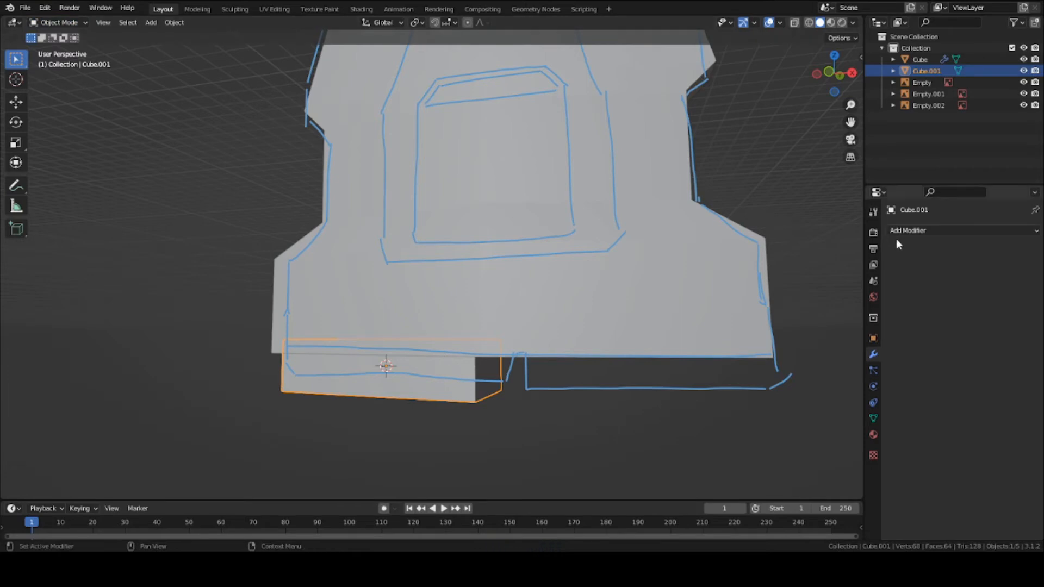
left_click(907, 231)
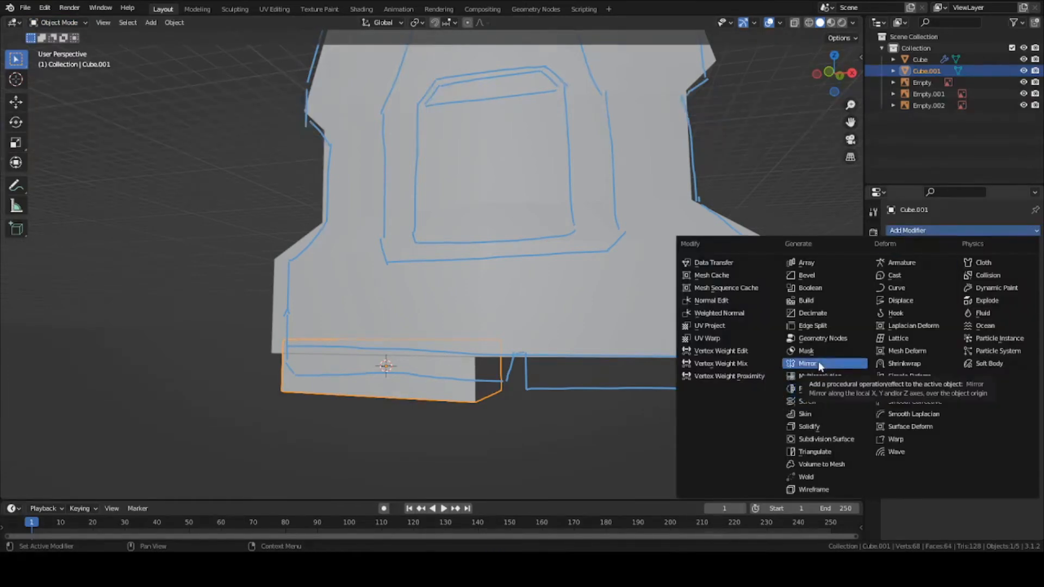
Step: Give Cube.001 a Mirror modifier using the main Cube hull as mirror object and inspect underneath
left_click(807, 364)
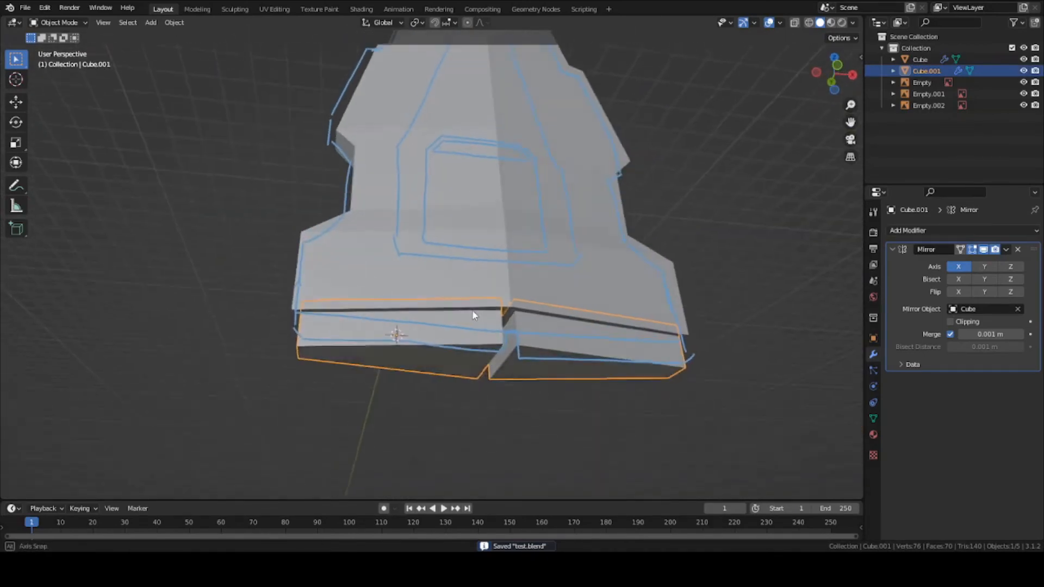
left_click_drag(473, 314, 463, 301)
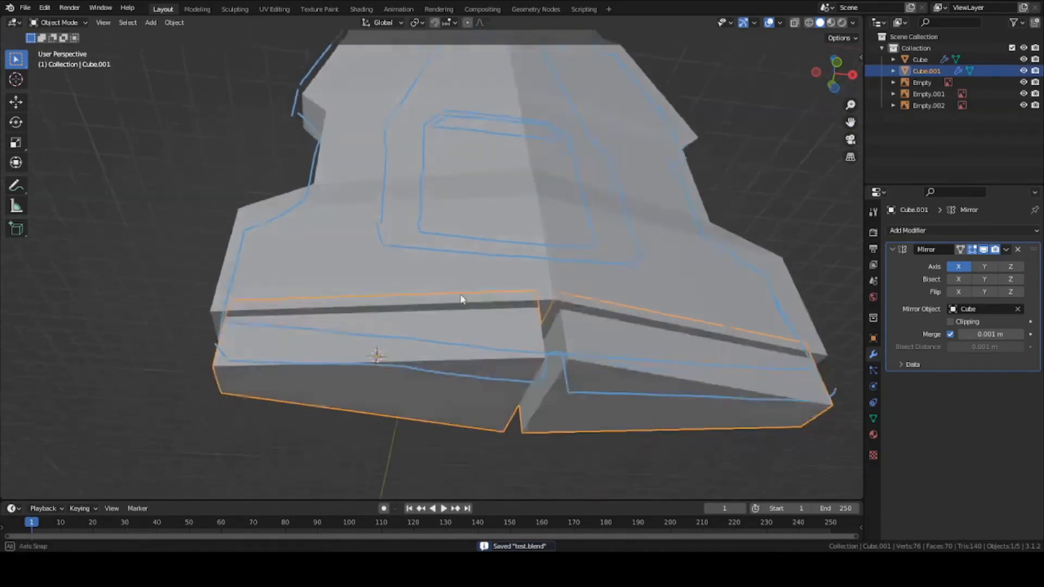
left_click_drag(459, 300, 477, 320)
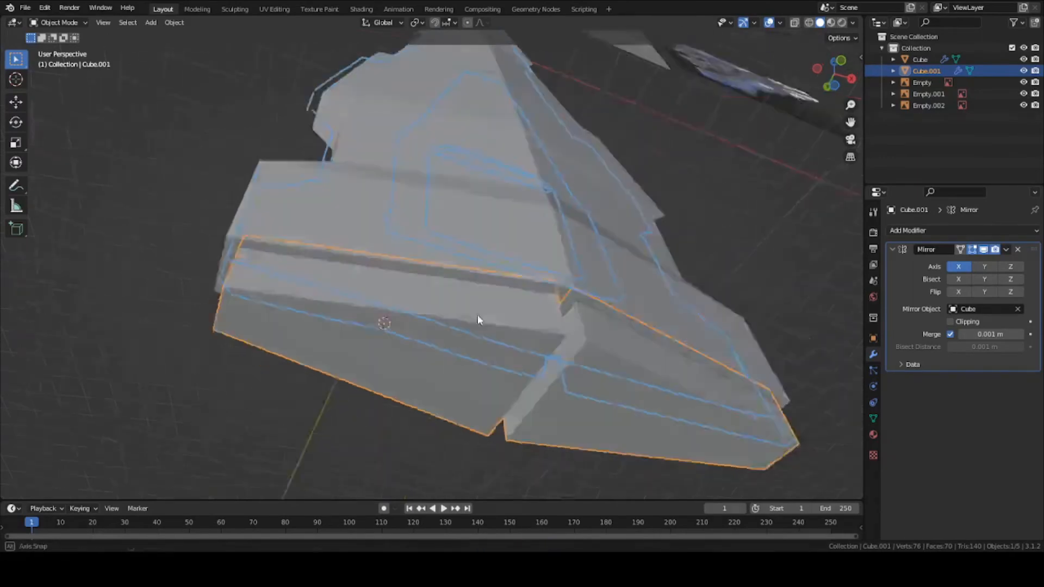
left_click(59, 22)
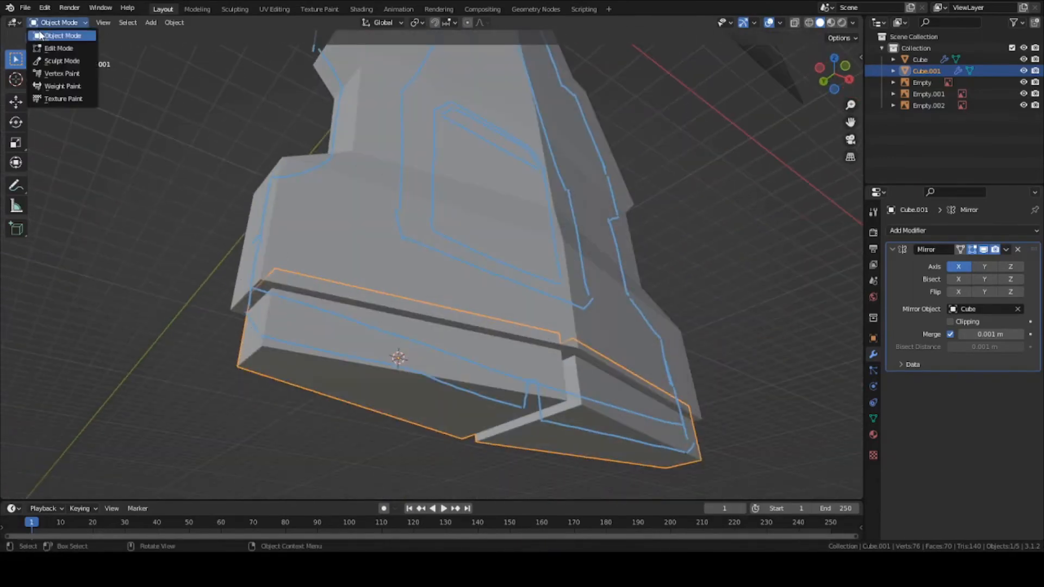
Step: Edit the slab's bottom face, insetting and extruding it into a narrower stepped ledge
left_click(58, 48)
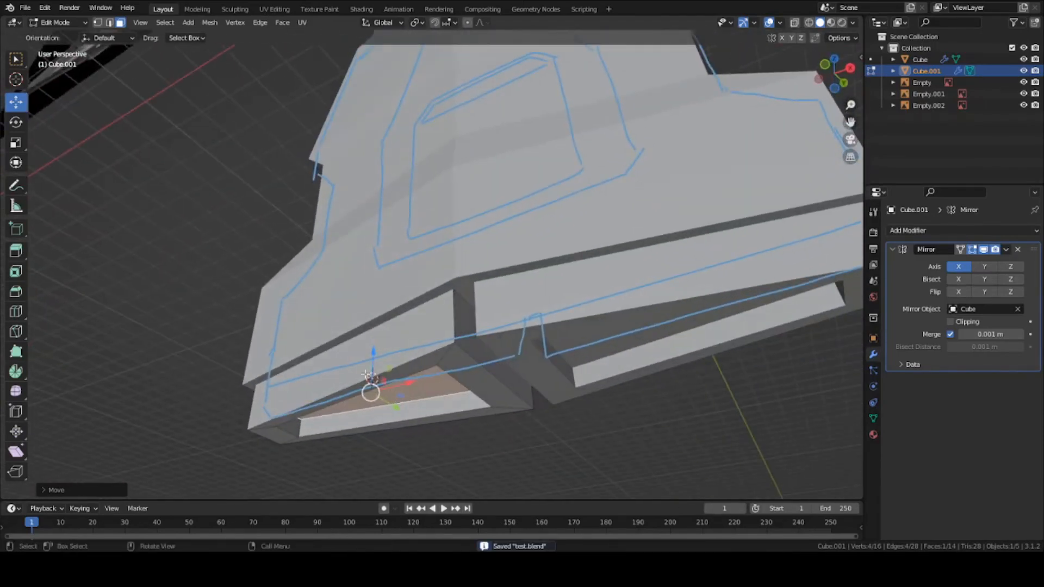
Step: Save, view the hull in front orthographic, and select the main Cube hull object
key("Tab")
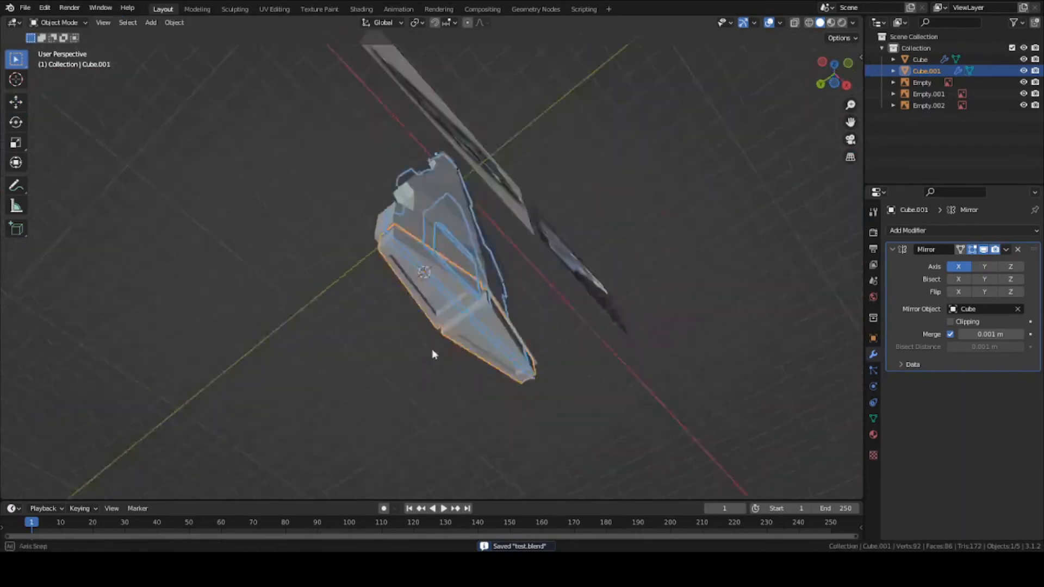
key("1")
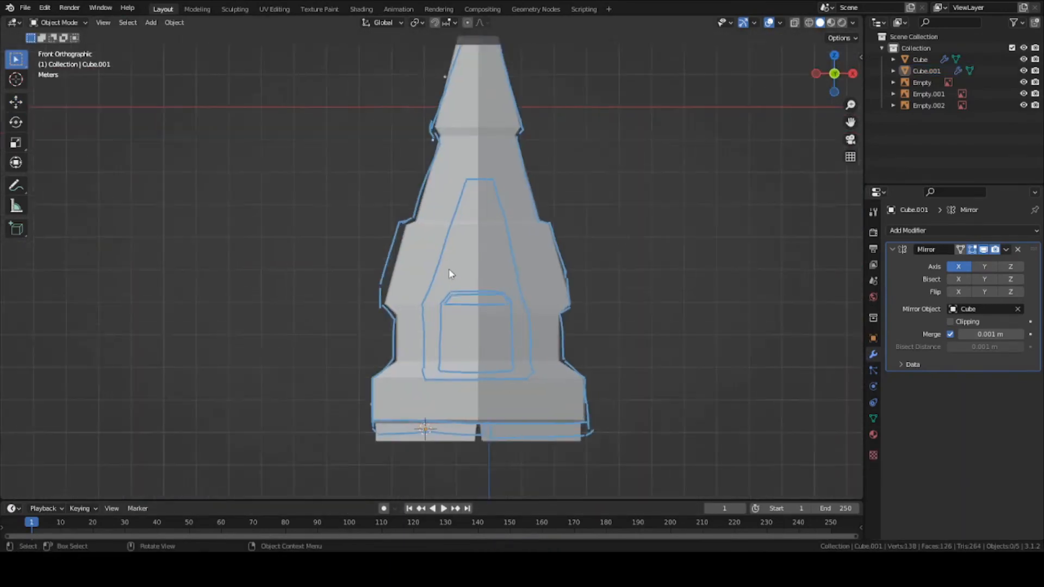
scroll("up", 3)
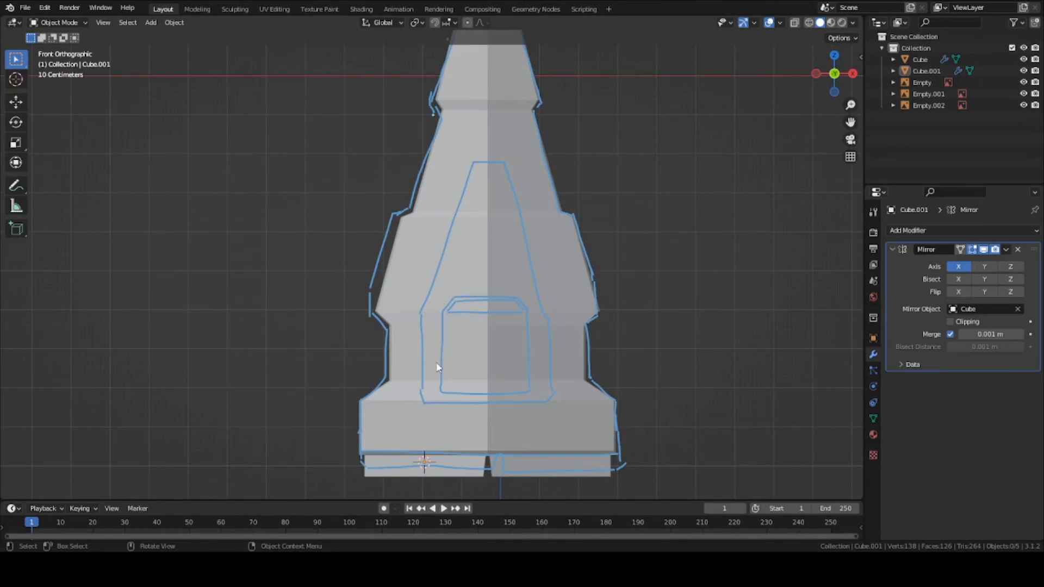
mouse_move(491, 244)
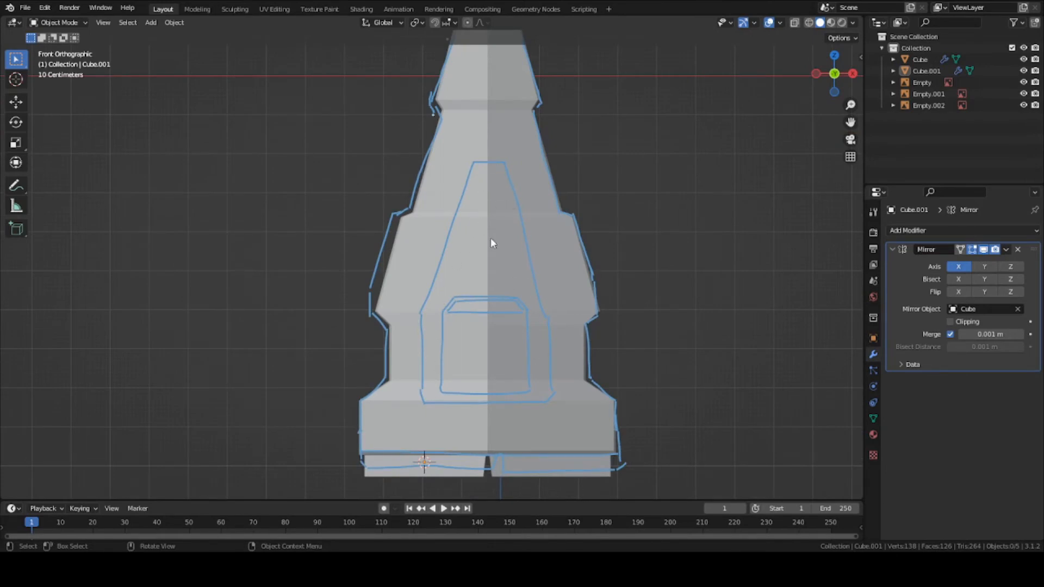
mouse_move(476, 238)
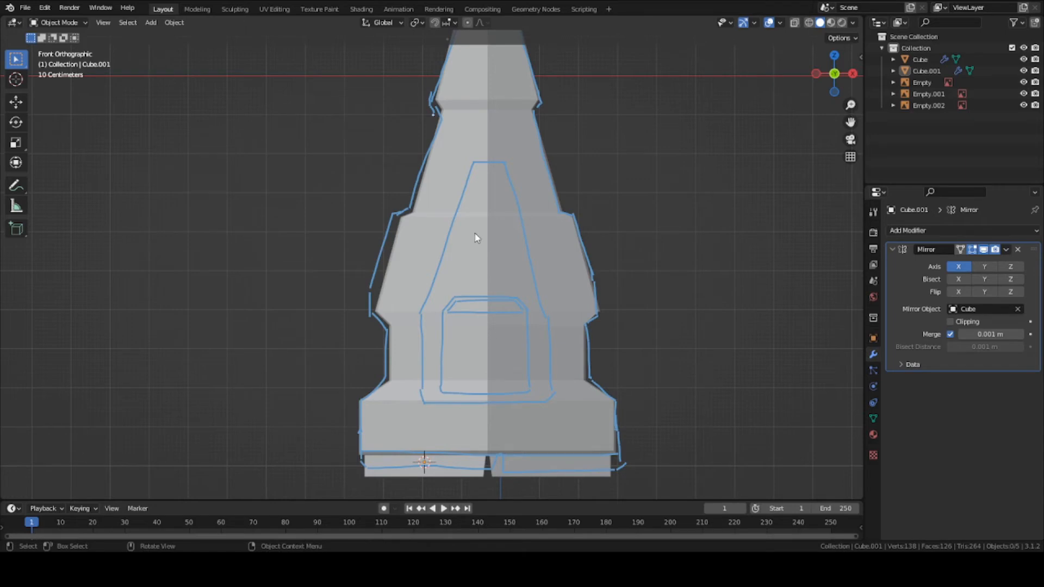
left_click(920, 58)
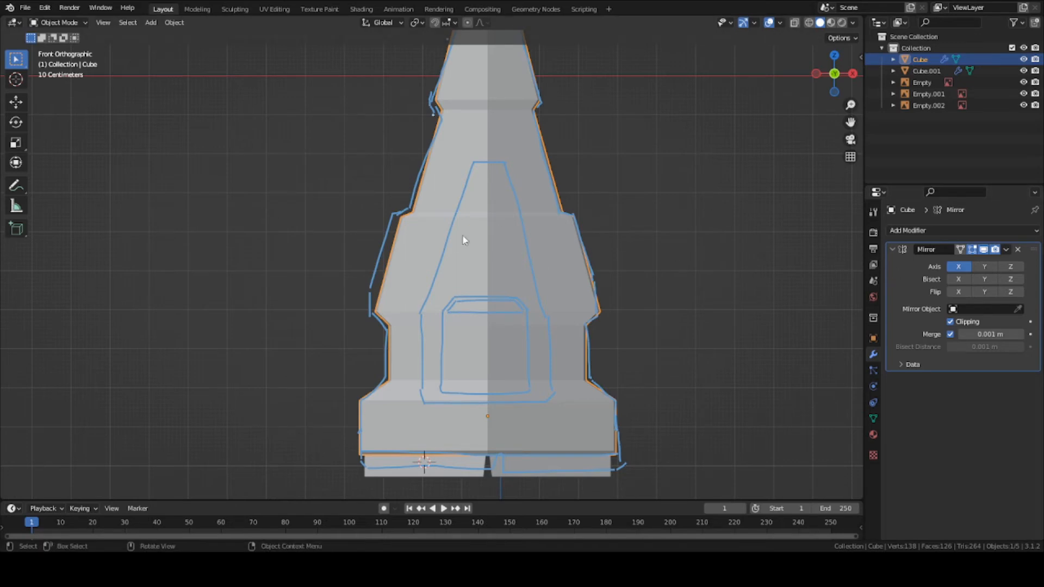
Step: Add a new cube on the upper hull and add a vertical loop cut down its middle
key("shift+s")
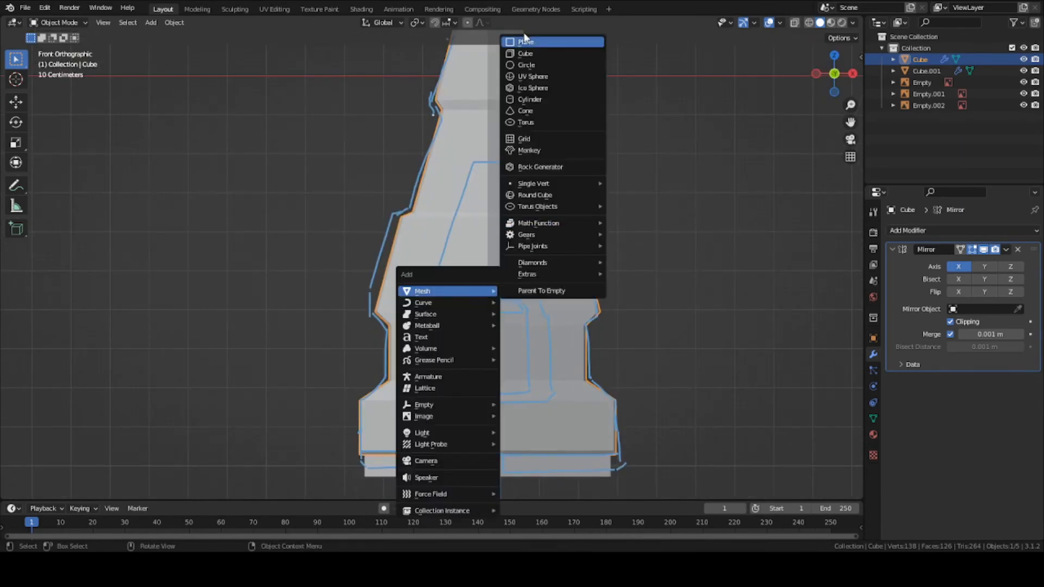
left_click(526, 54)
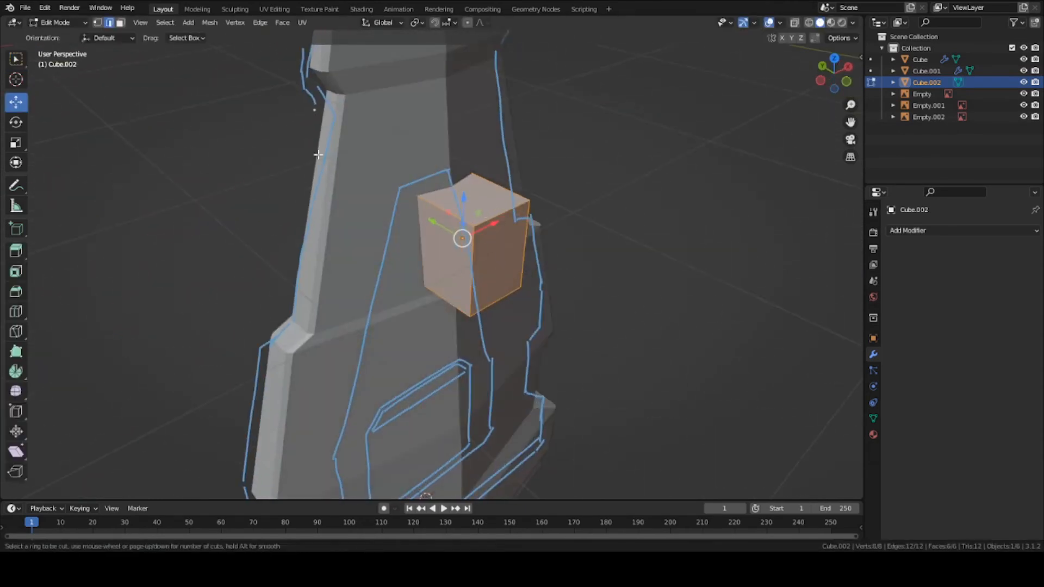
left_click(487, 220)
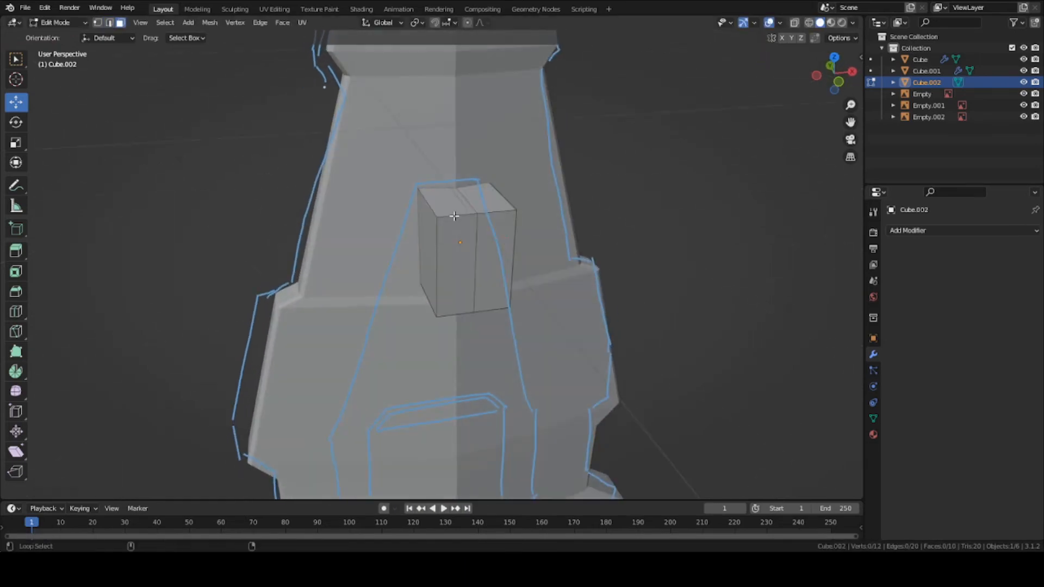
Step: Give Cube.002 a Mirror modifier with Clipping enabled, then return to editing its vertices
key("Tab")
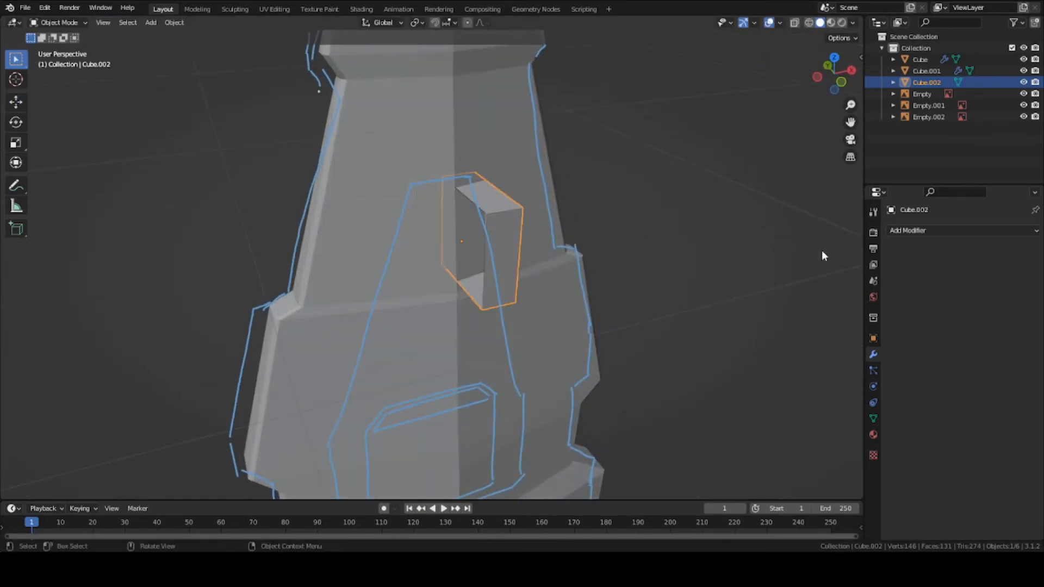
left_click(907, 231)
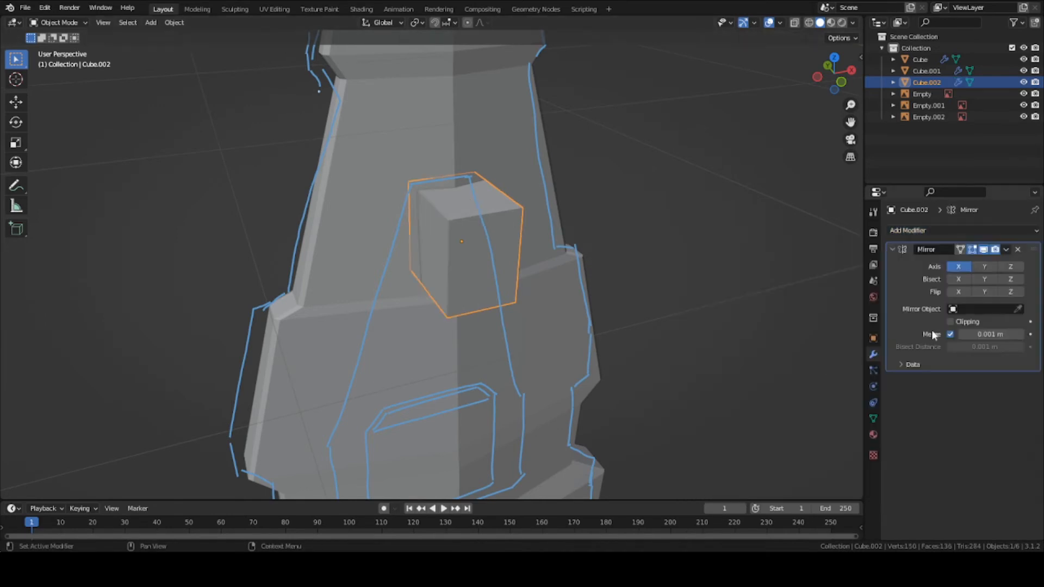
left_click(951, 322)
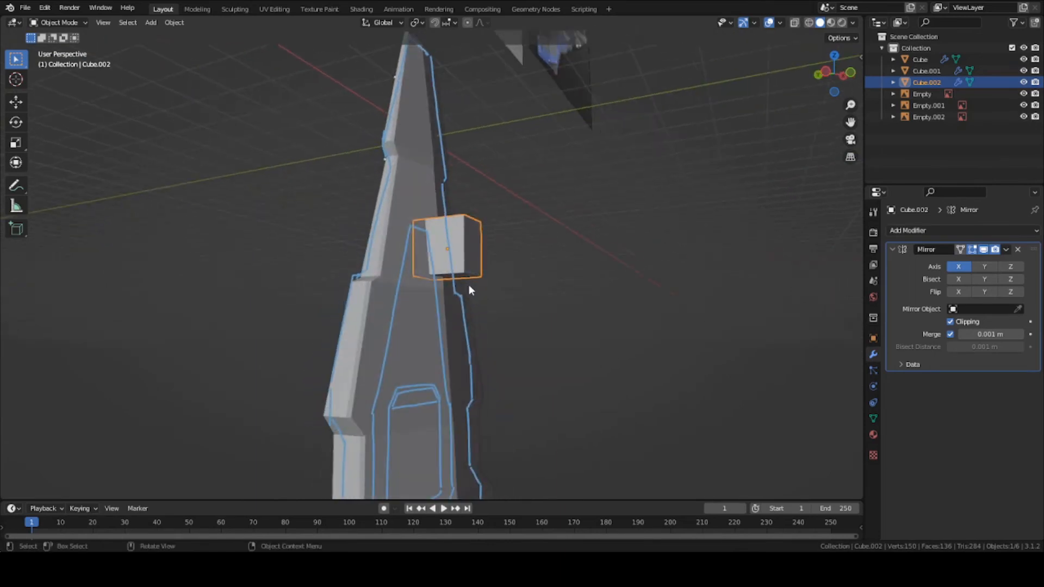
key("Tab")
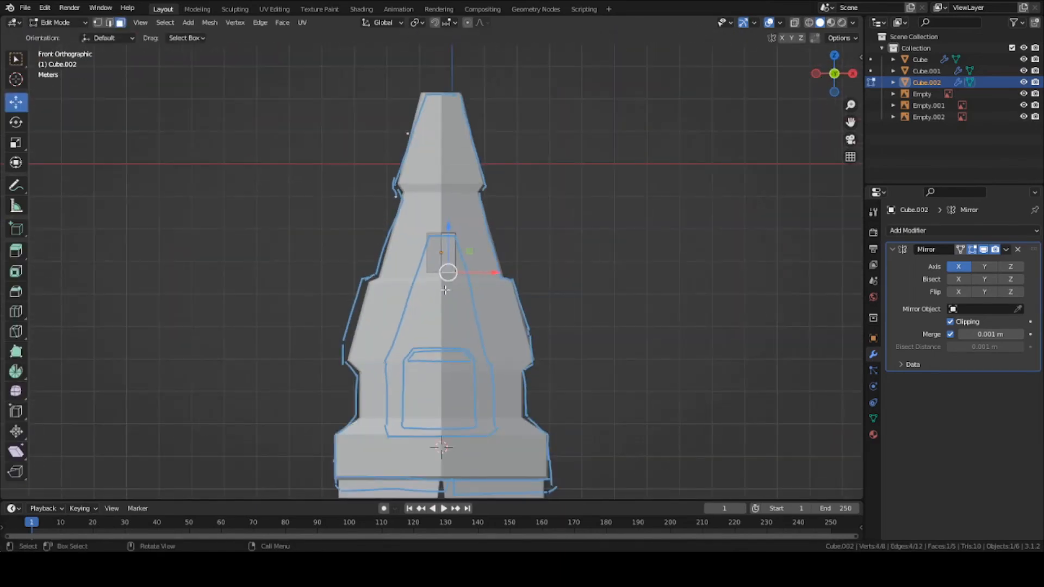
Step: Move the block's vertices in front and side views into a tall tapered deck up the nose, and save
left_click_drag(447, 272, 425, 287)
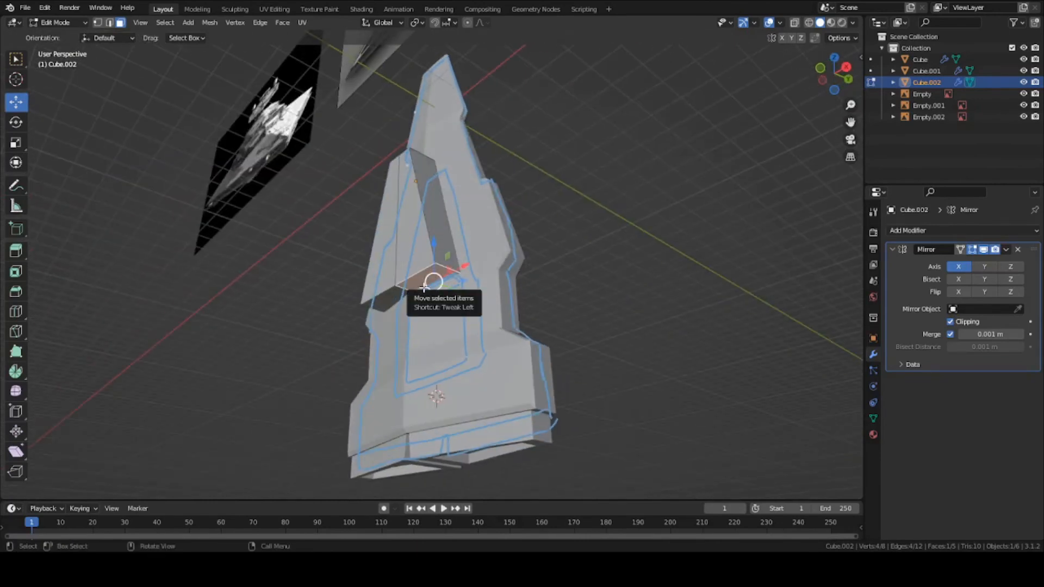
left_click_drag(433, 279, 421, 373)
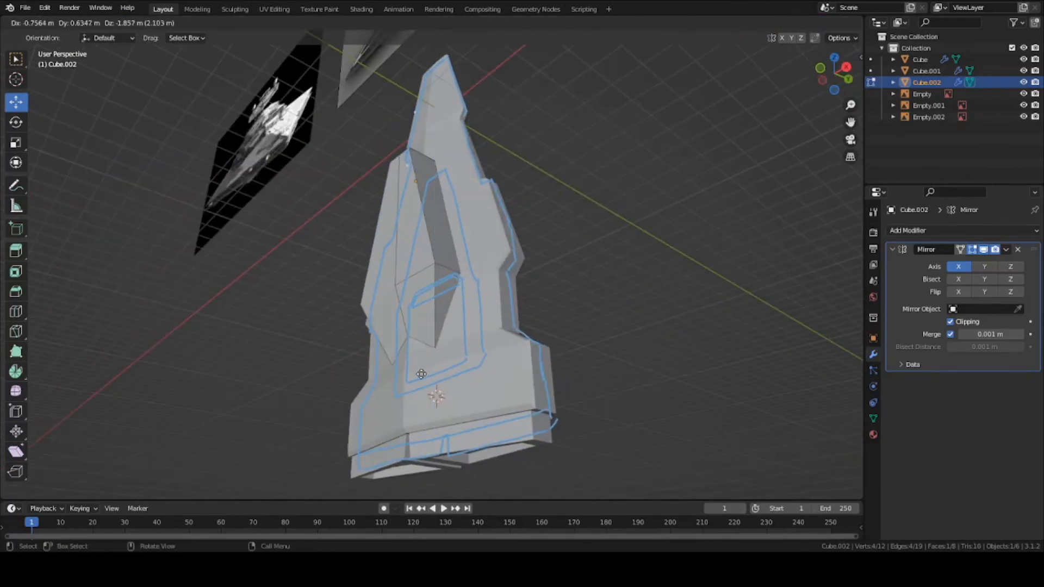
key("Tab")
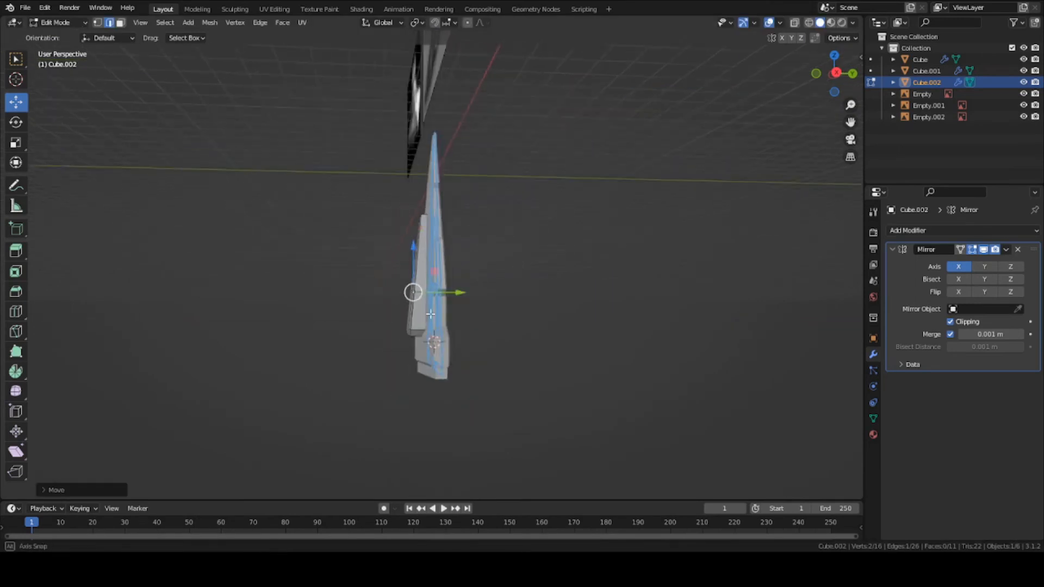
key("Tab")
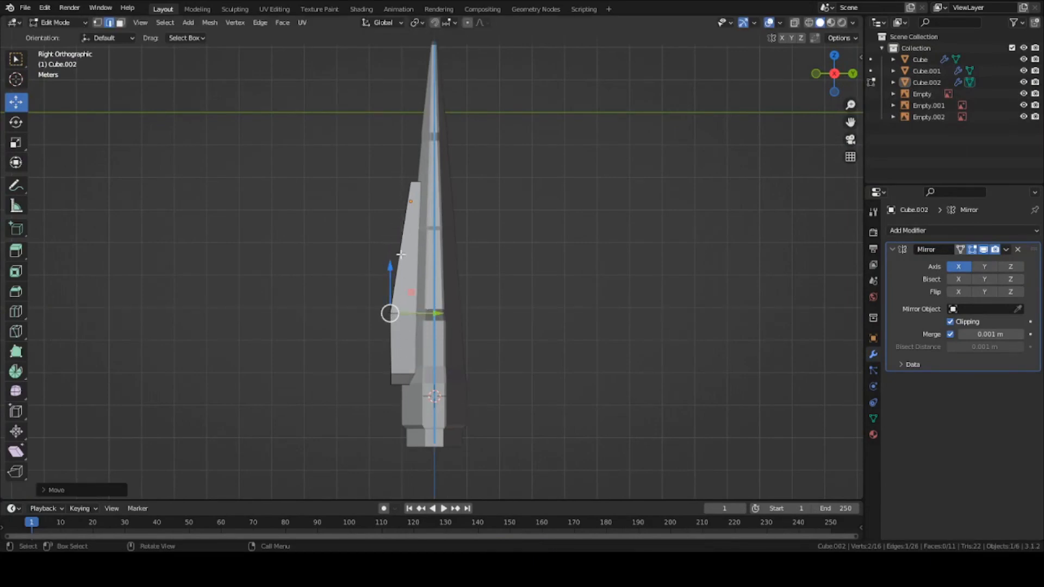
key("ctrl+s")
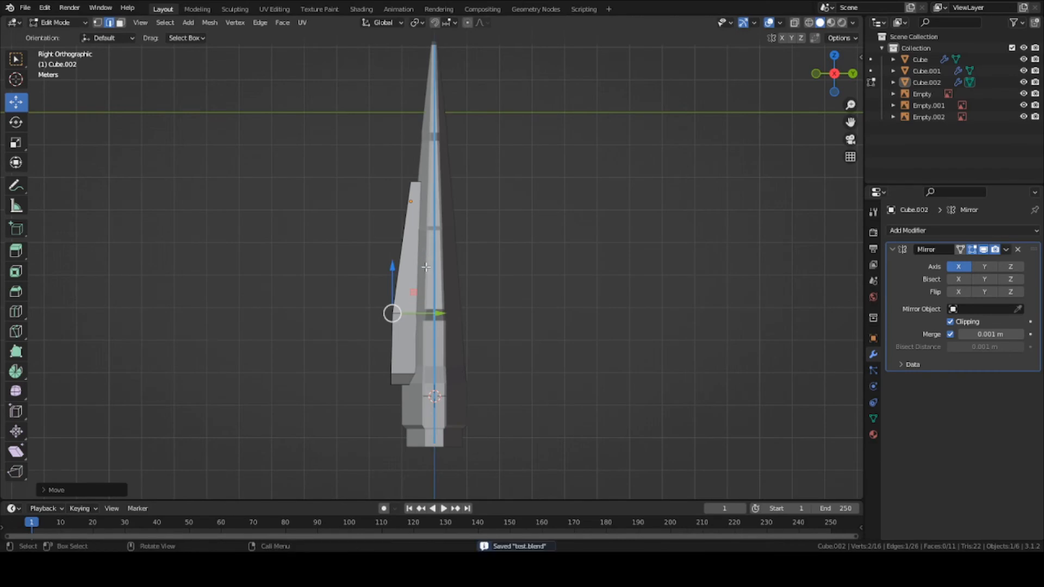
left_click_drag(426, 267, 466, 331)
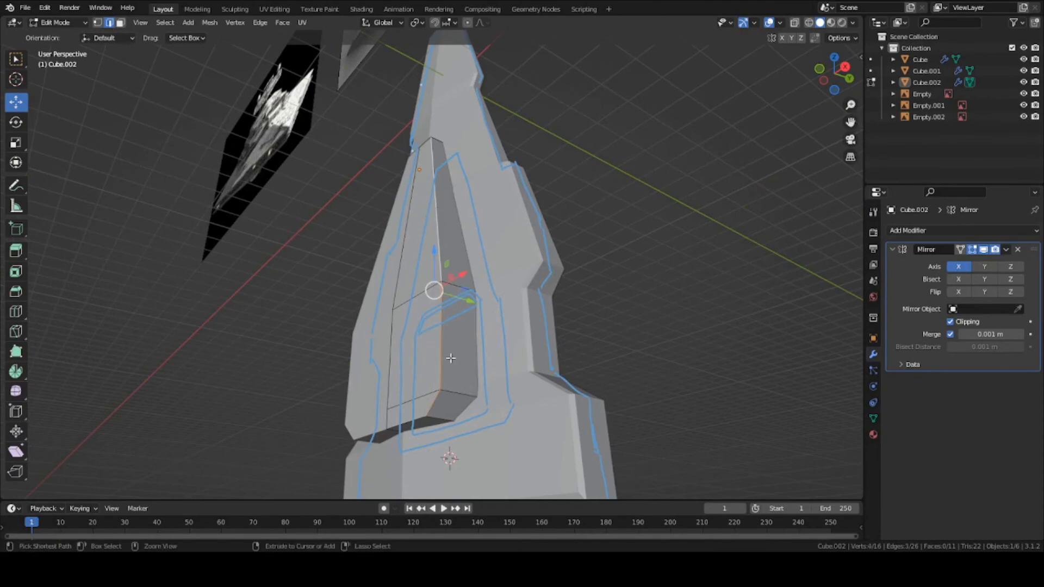
Step: Bevel the raised deck's edge into a chamfered corner and return to Object Mode
key("ctrl+b")
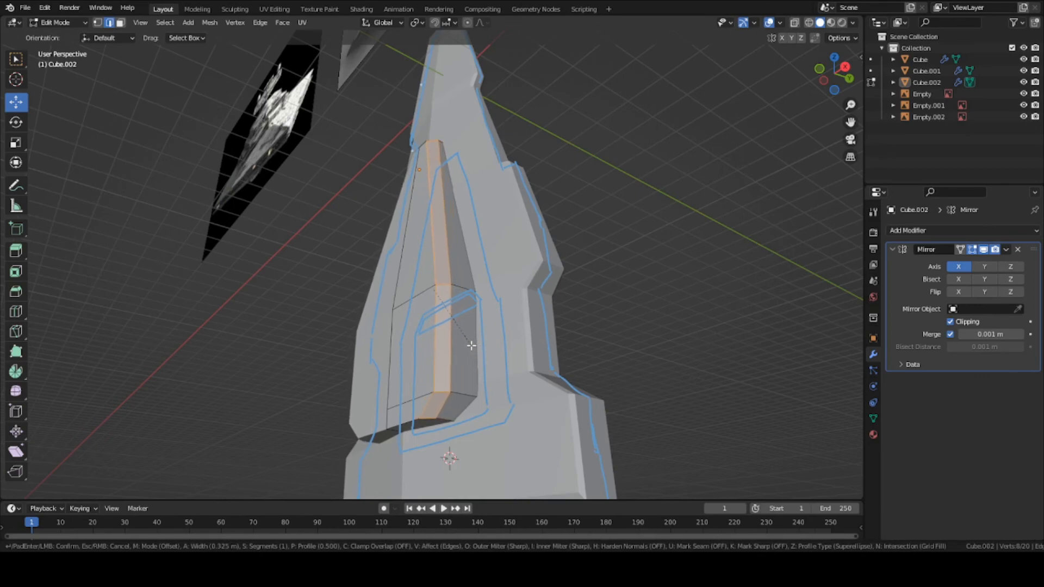
key("Tab")
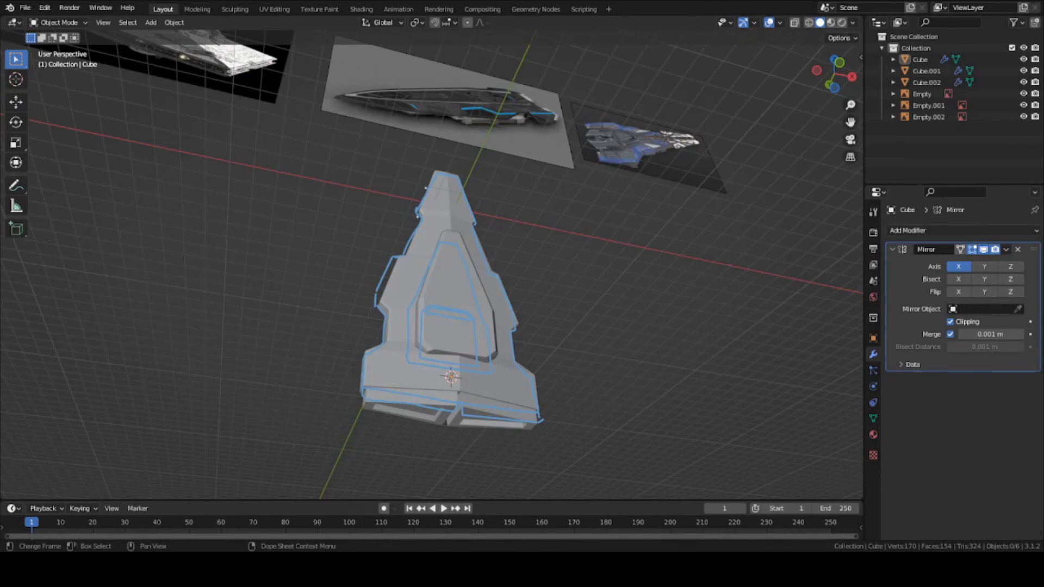
Step: Create bridge block Cube.003 over the window outline with a clipped Mirror modifier
key("KP_1")
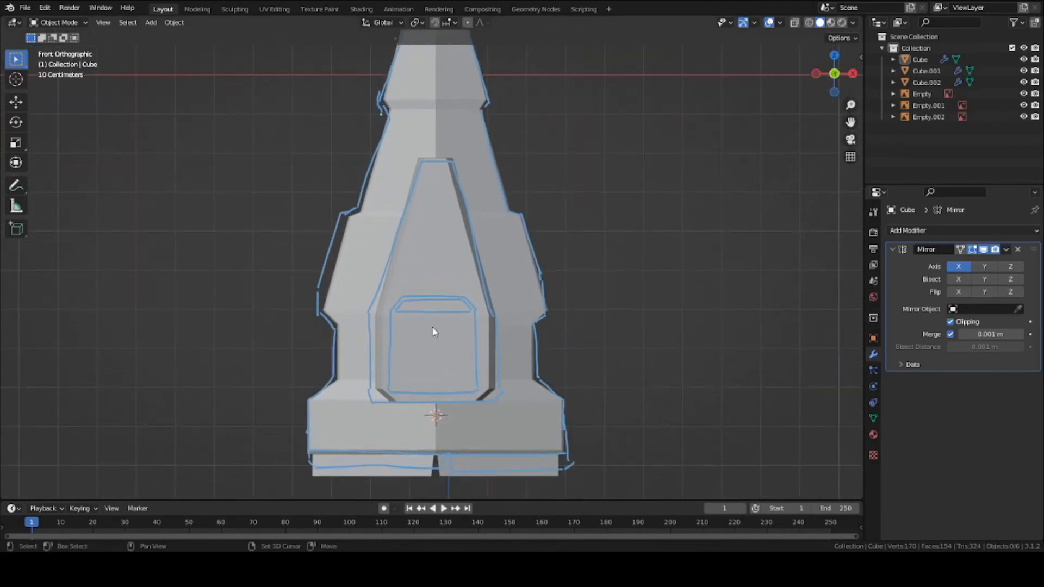
left_click(150, 22)
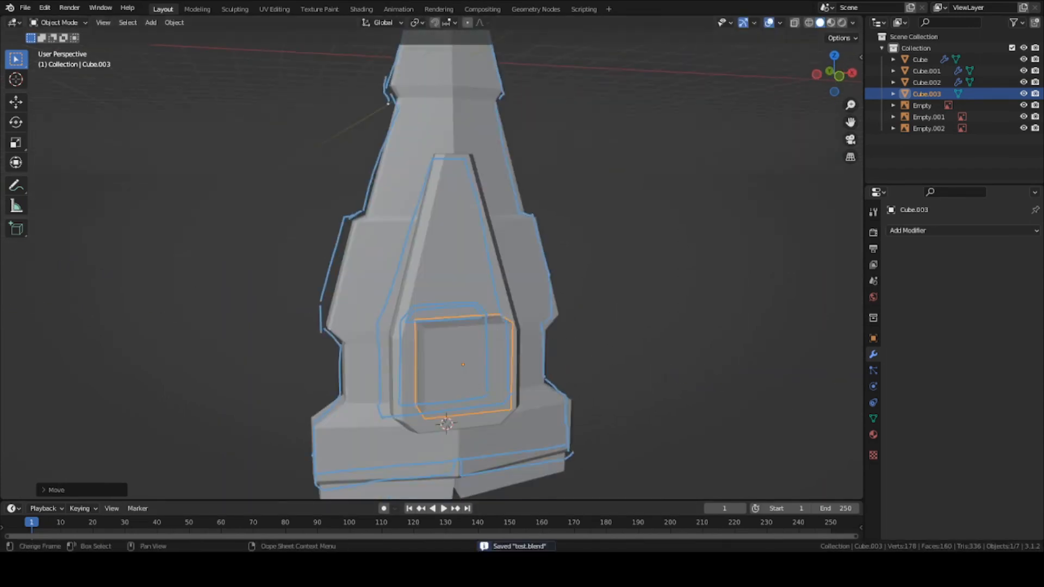
key("Tab")
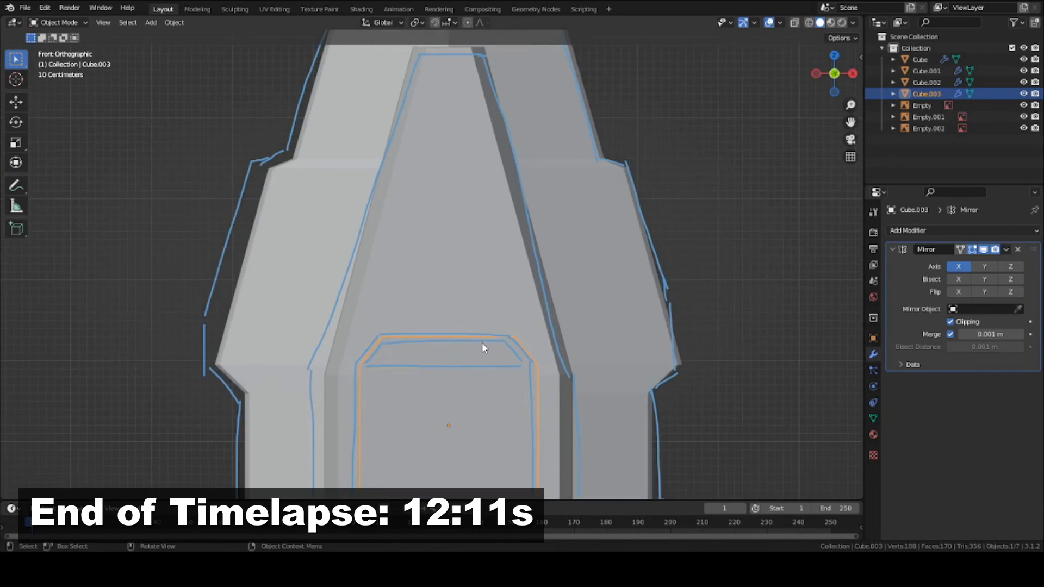
Step: Move Cube.003's vertices upward into a tall pointed bridge block inside the deck, and save
key("Tab")
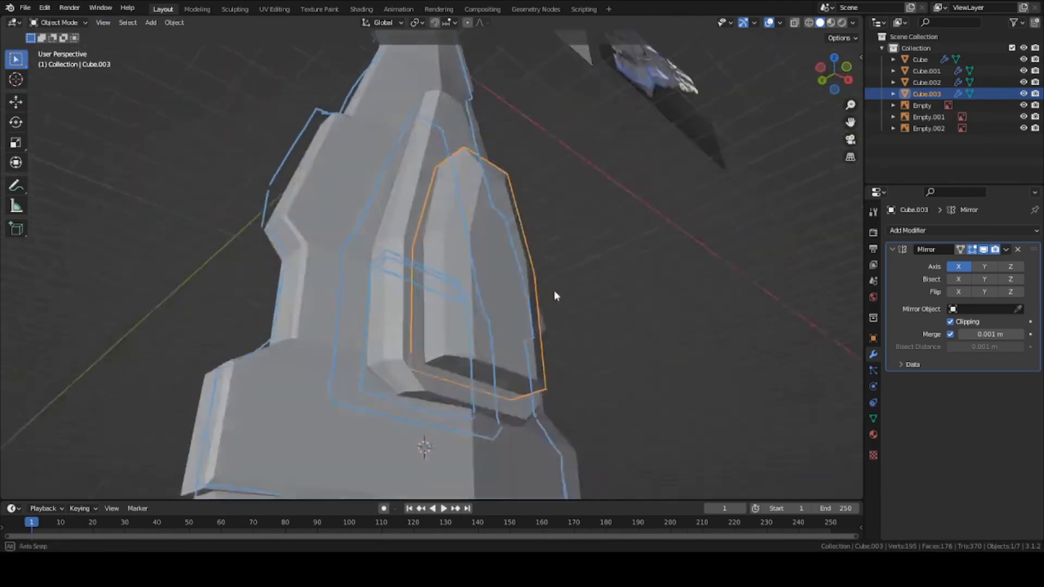
key("Tab")
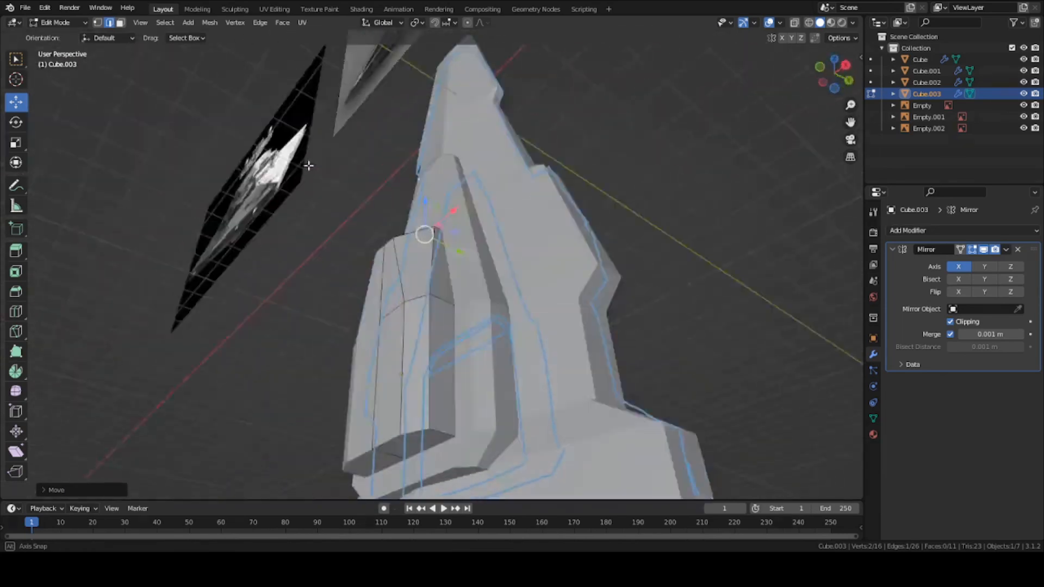
key("Tab")
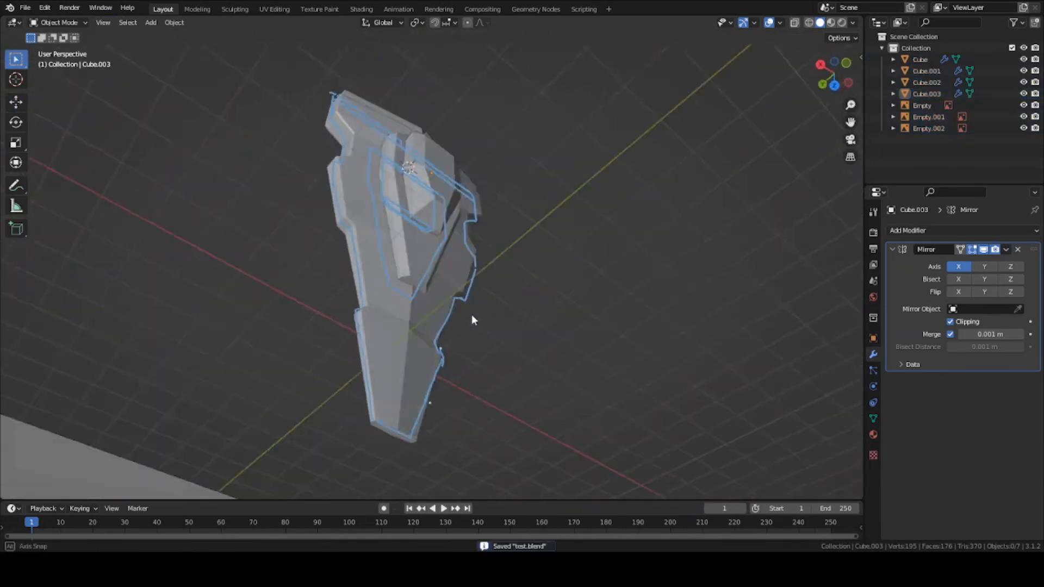
key("Tab")
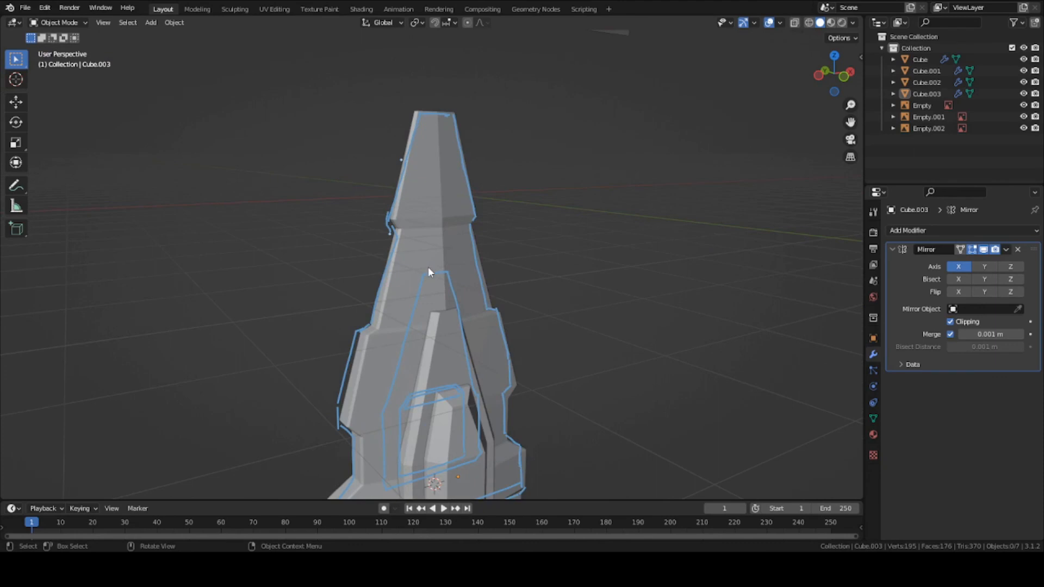
mouse_move(446, 295)
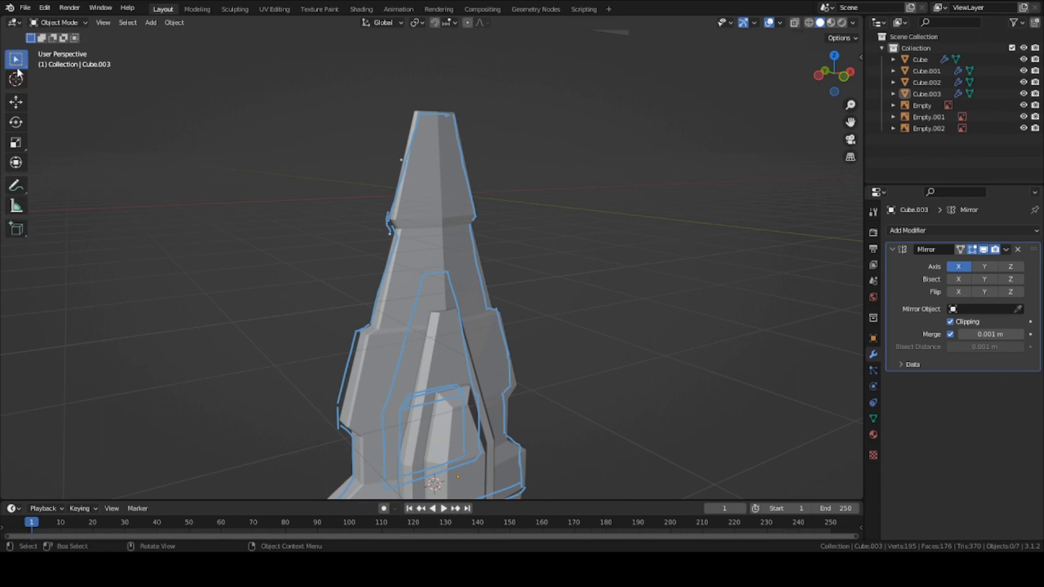
left_click(17, 185)
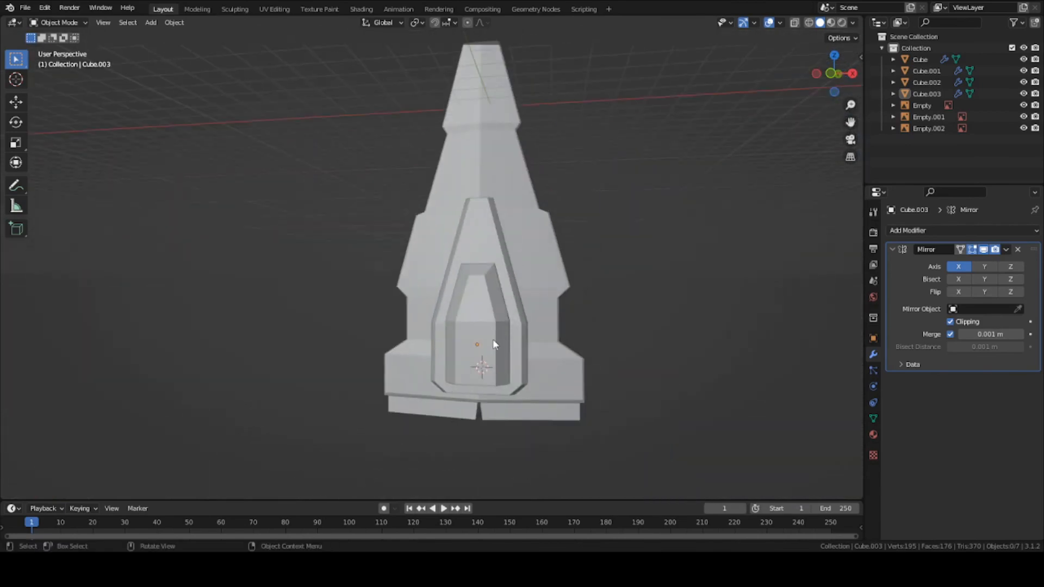
mouse_move(493, 346)
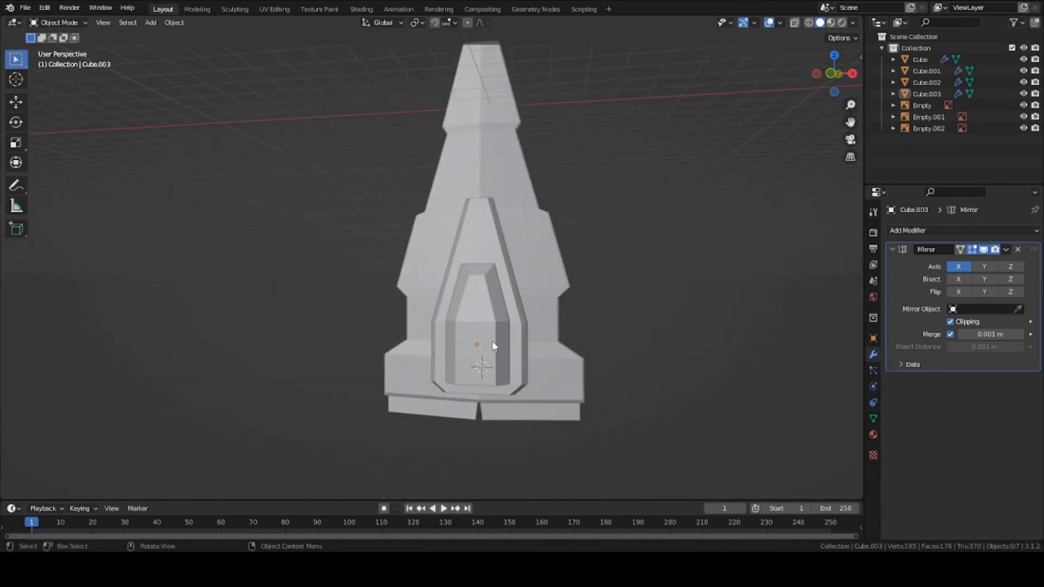